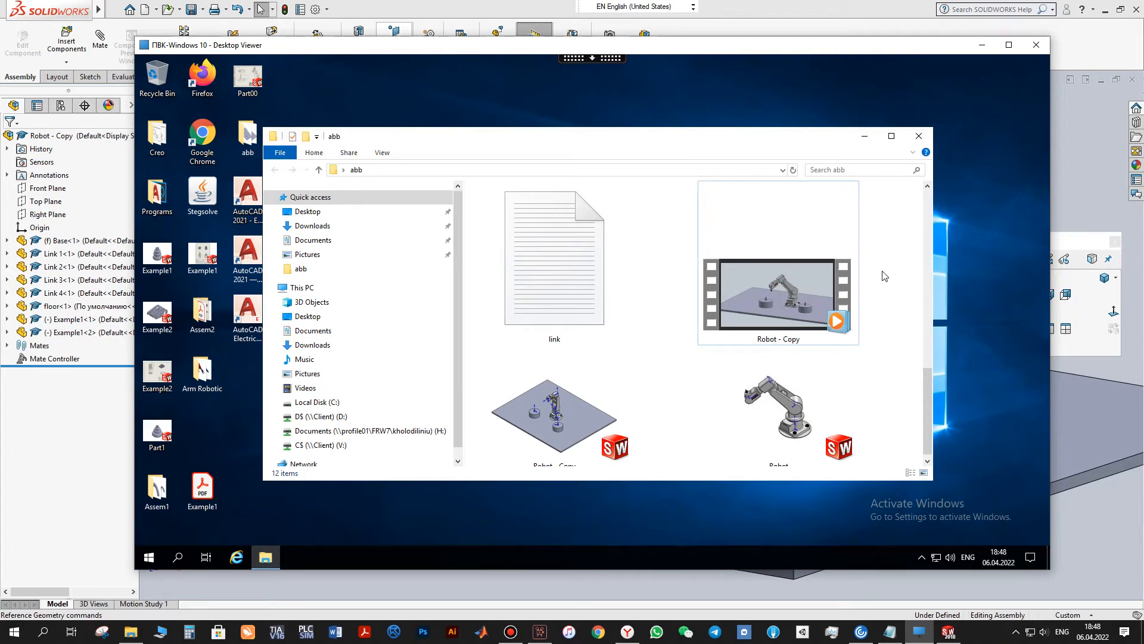
Step: Play the Robot - Copy video maximized in Media Player, pause it, then close the window
double_click(777, 295)
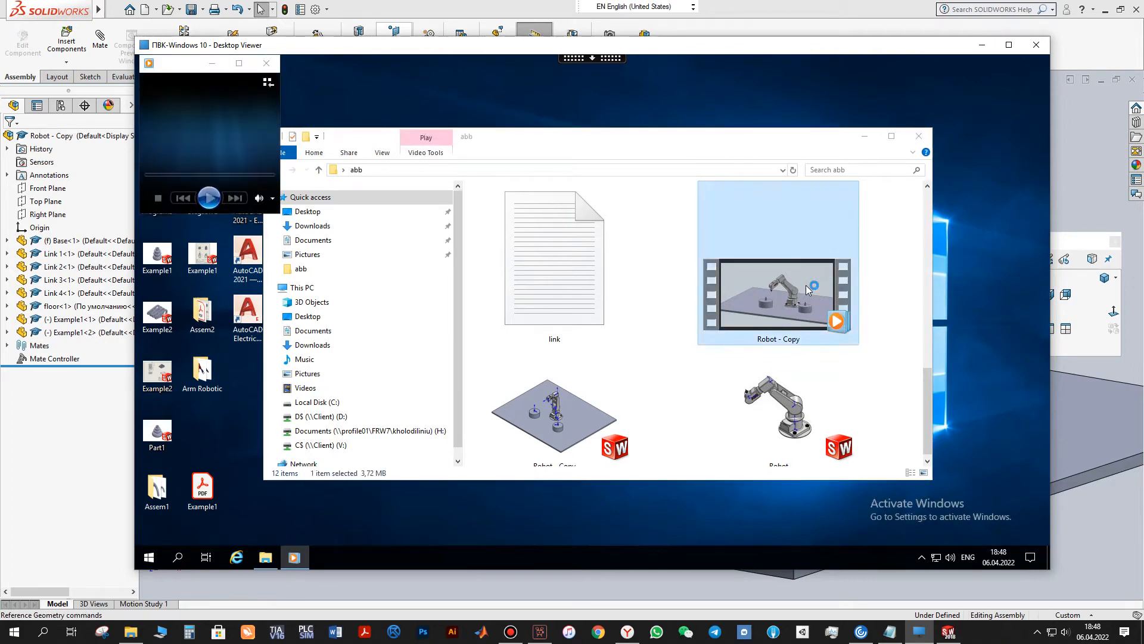
left_click(661, 332)
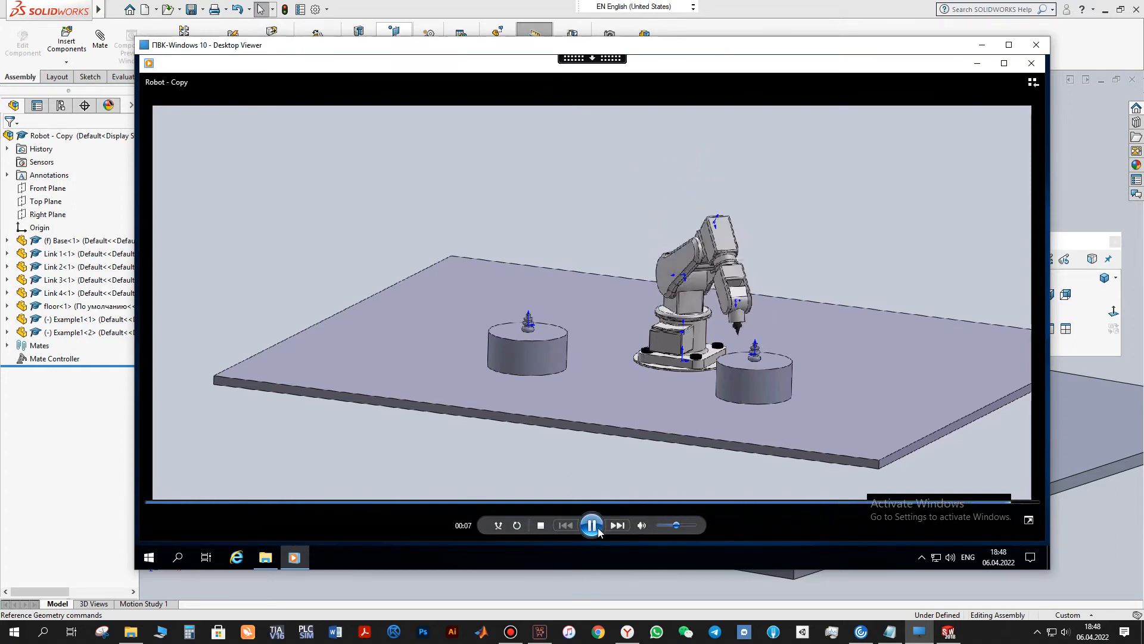
left_click(591, 525)
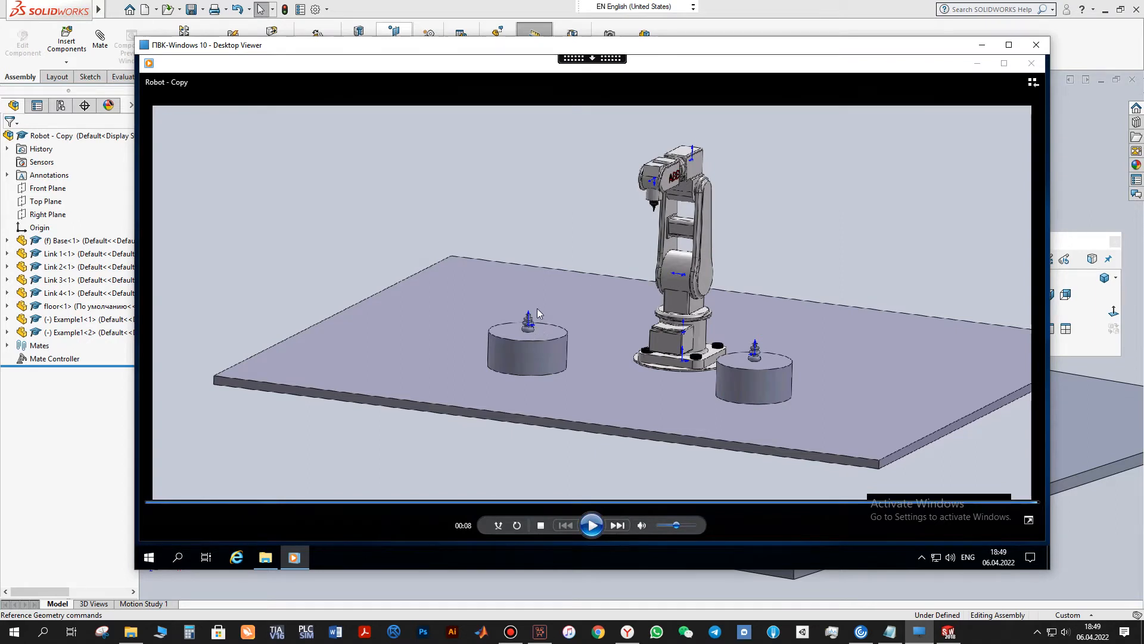
mouse_move(544, 332)
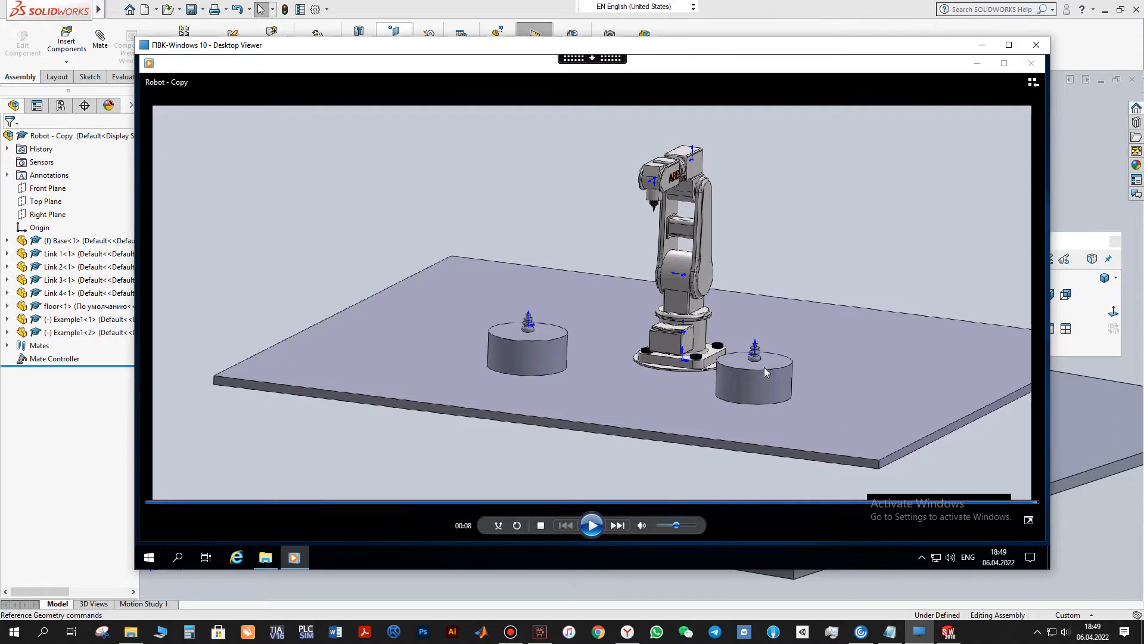
left_click(1034, 44)
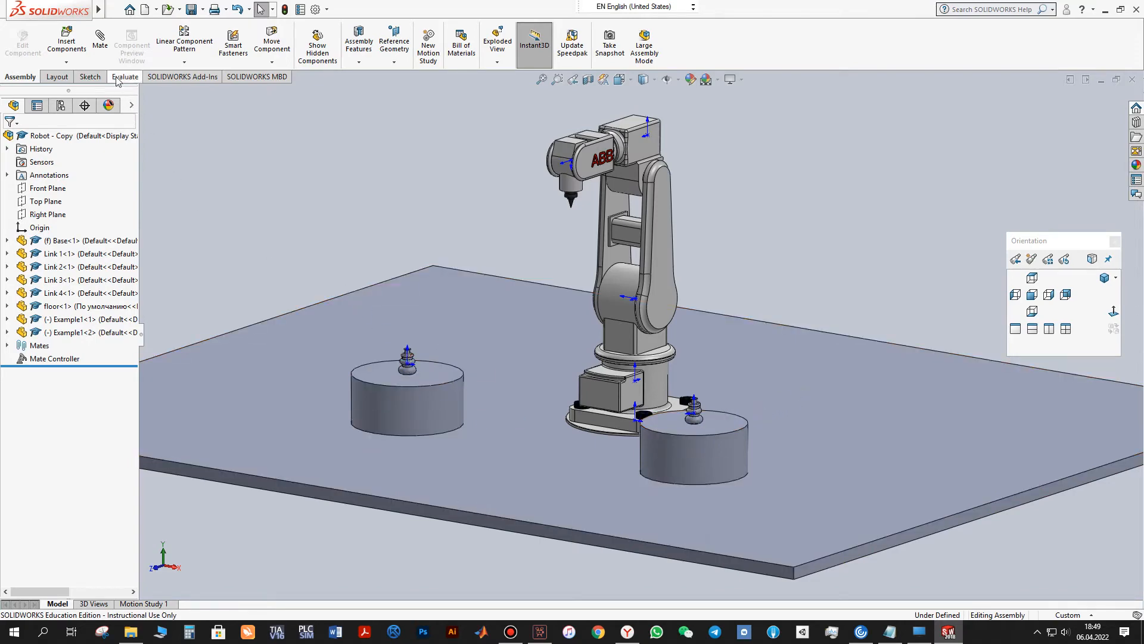
Step: Insert the Example1 part as Example1<4>, placing it above the floor
left_click(66, 42)
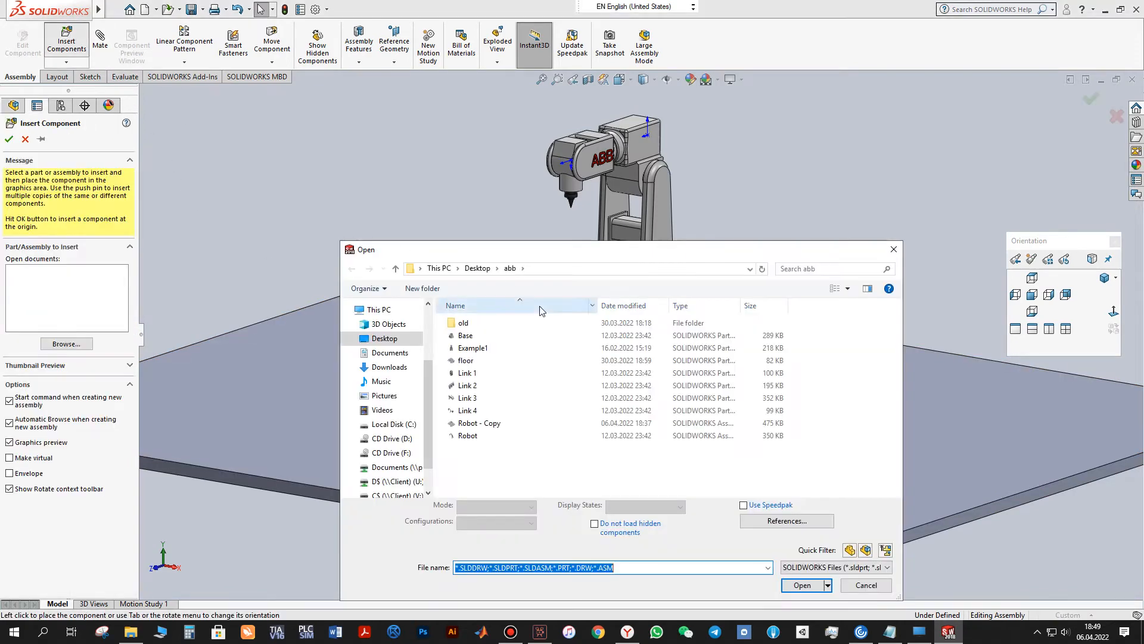
left_click(473, 347)
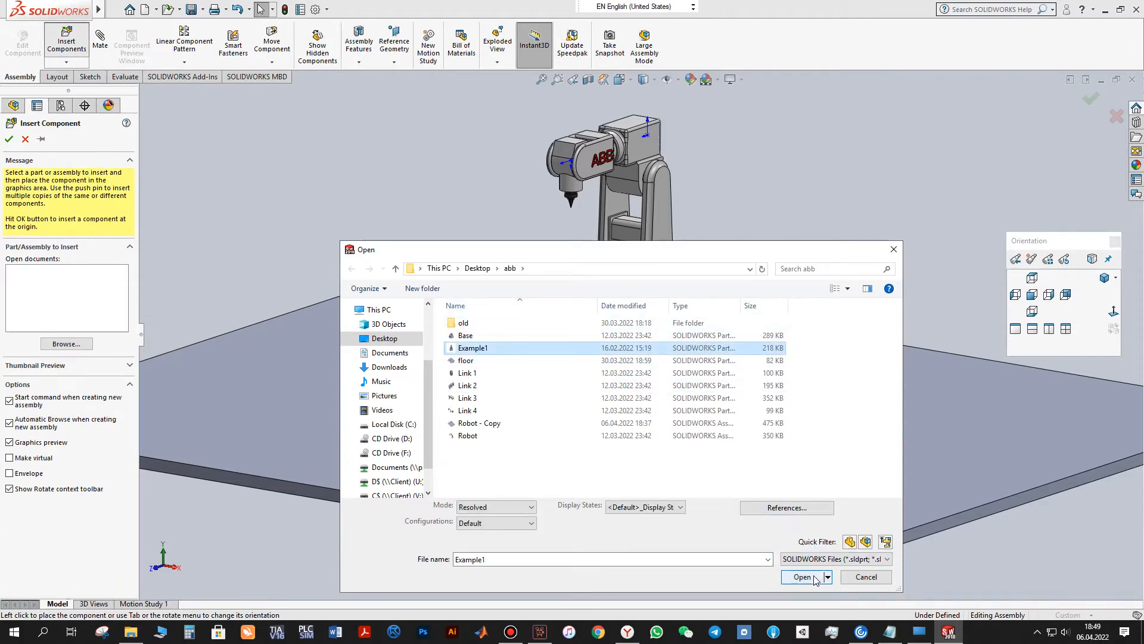
left_click(802, 577)
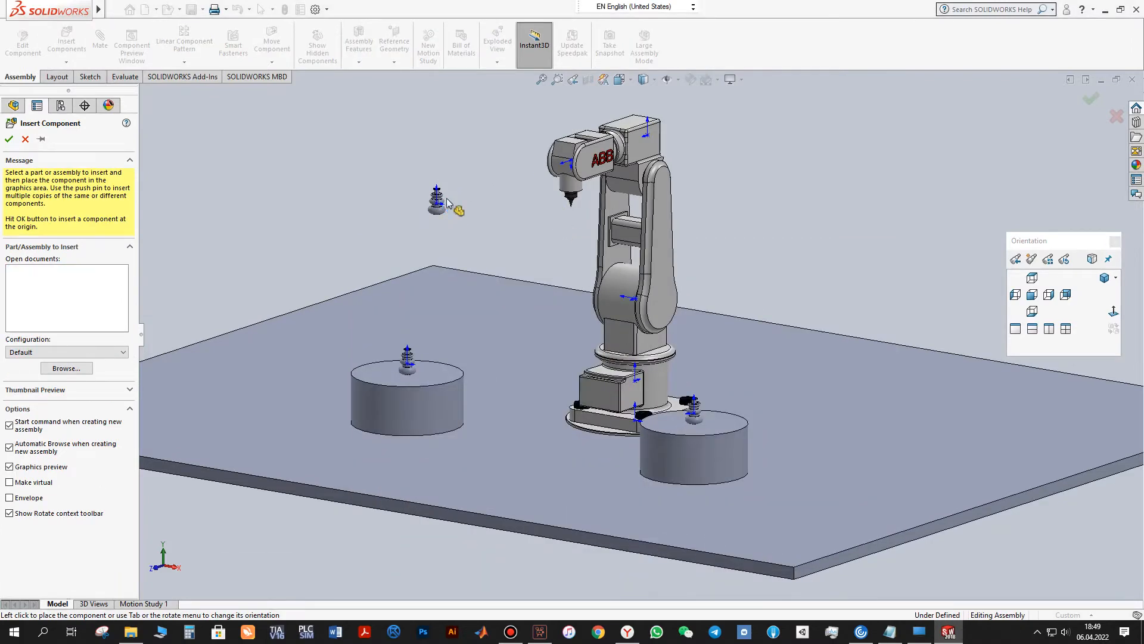
left_click(8, 139)
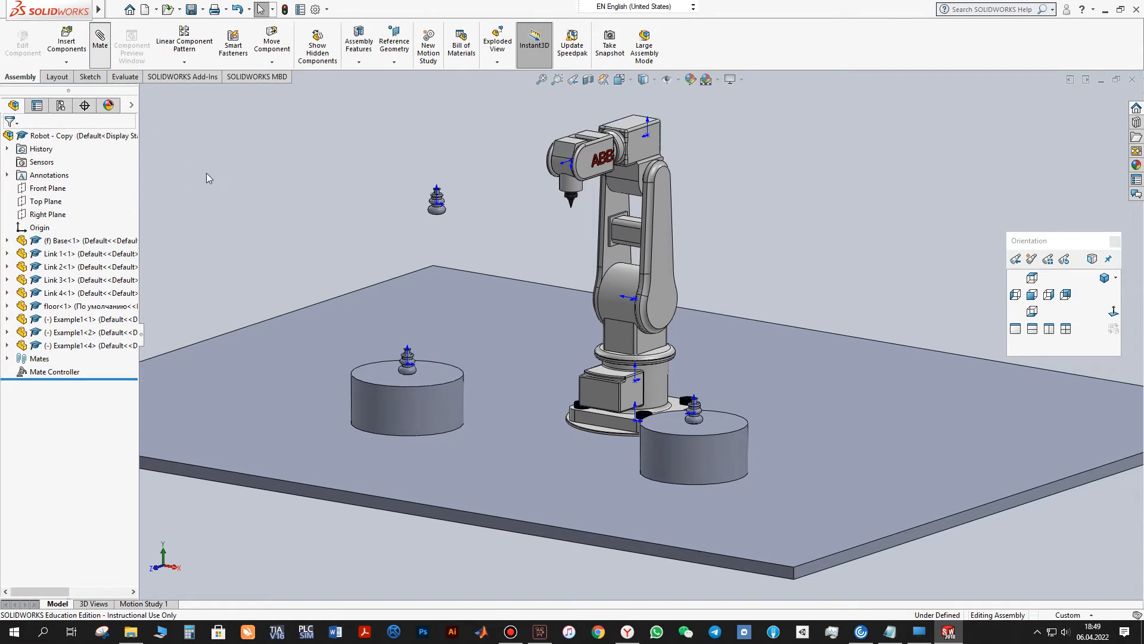
Step: Add a Coincident mate between the Example1<4> face and the tool tip face
left_click(99, 44)
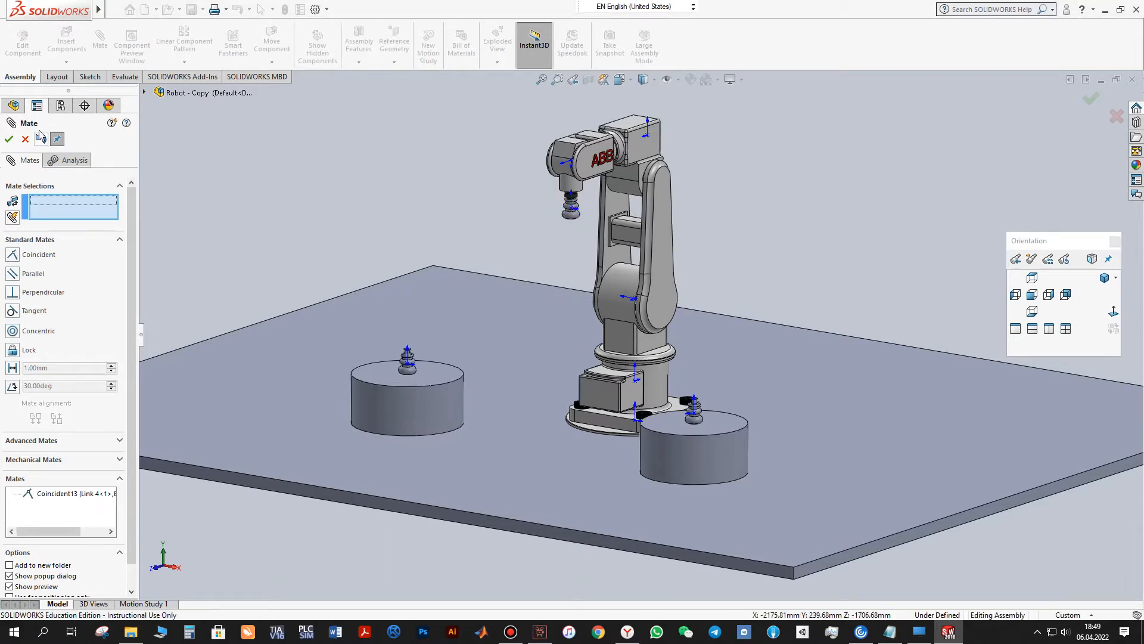
left_click(9, 139)
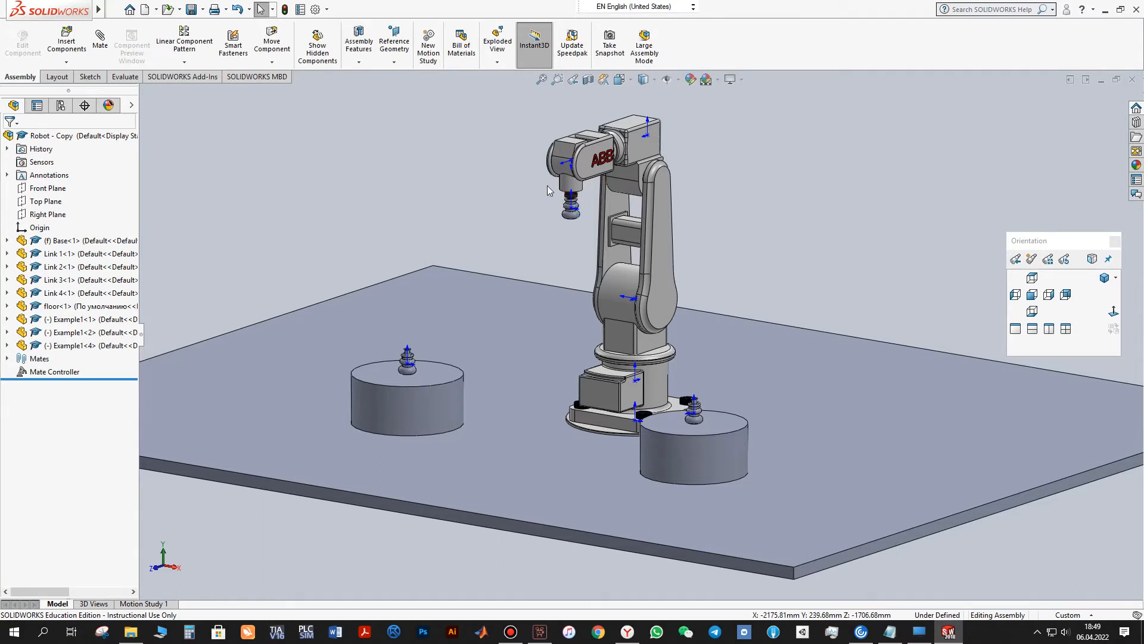
mouse_move(332, 250)
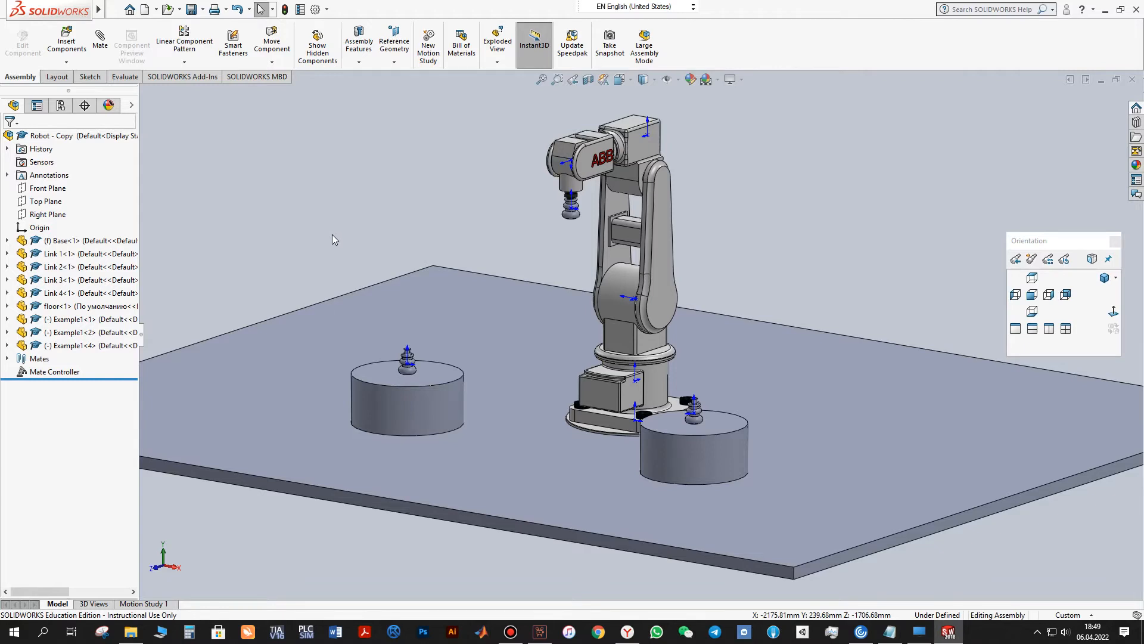
mouse_move(536, 305)
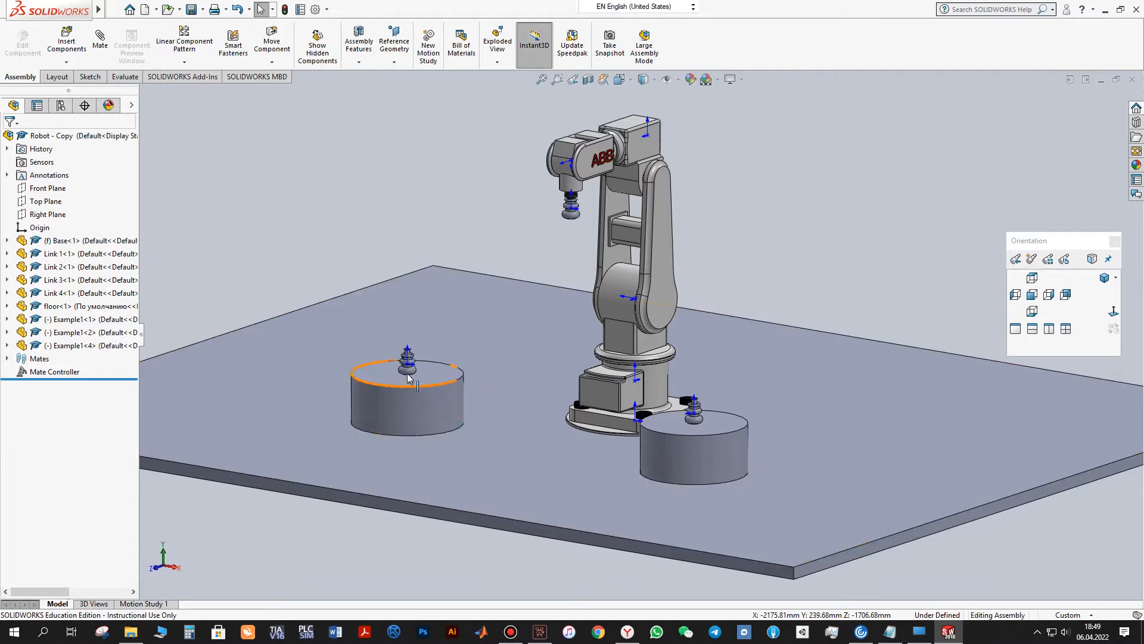
left_click(576, 259)
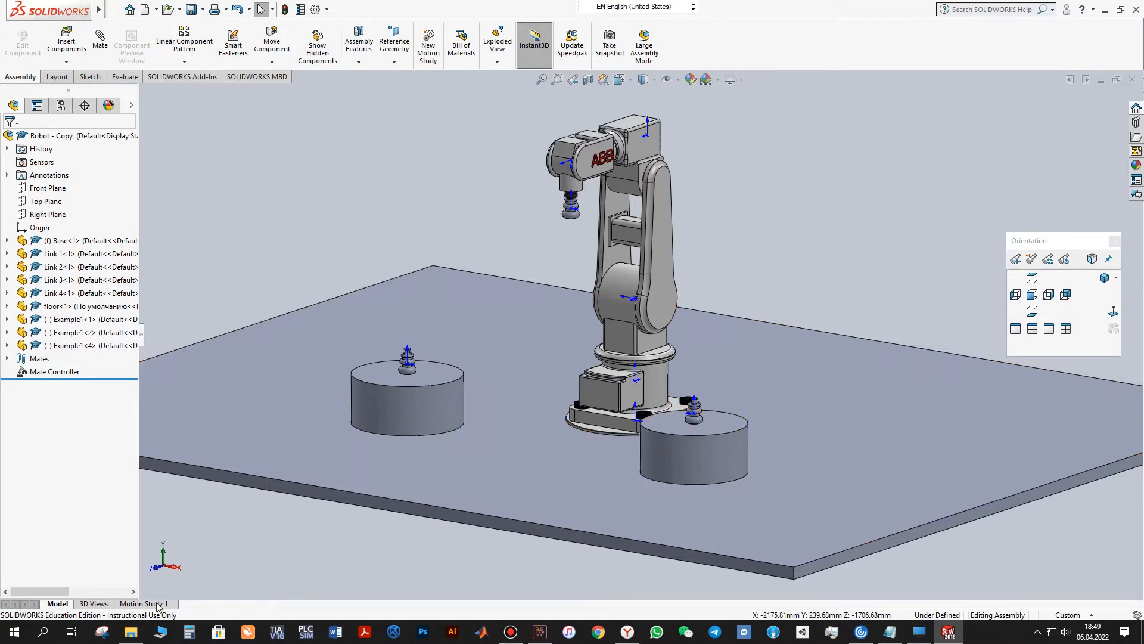
Step: In Motion Study 1, run the Animation Wizard from Mate Controller positions, keeping key points, starting at 2 s
left_click(143, 603)
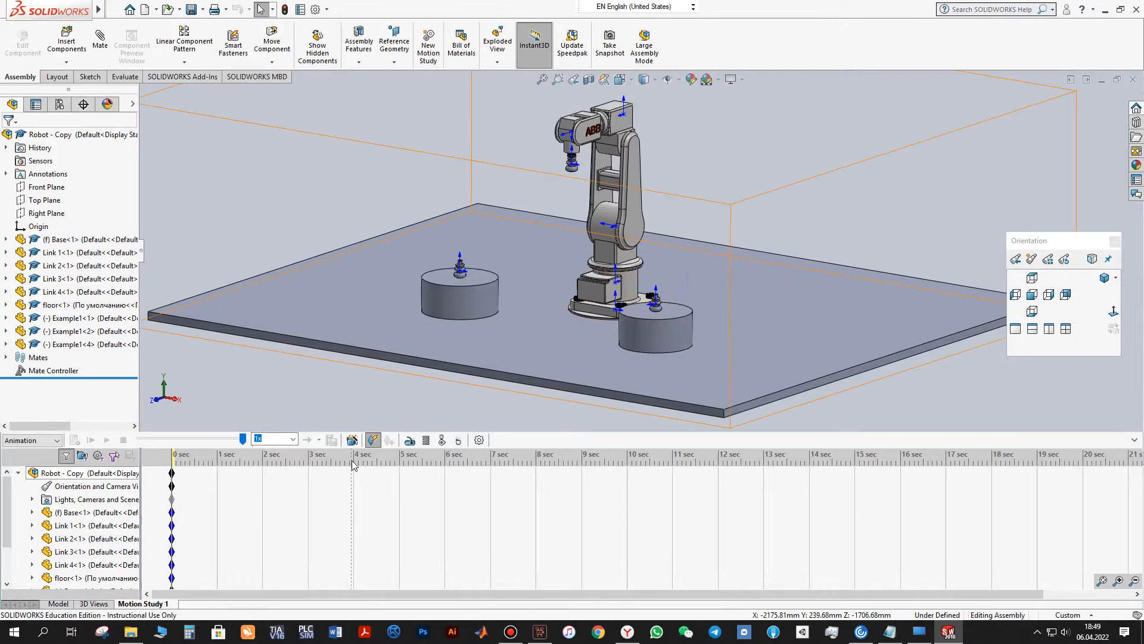
mouse_move(352, 439)
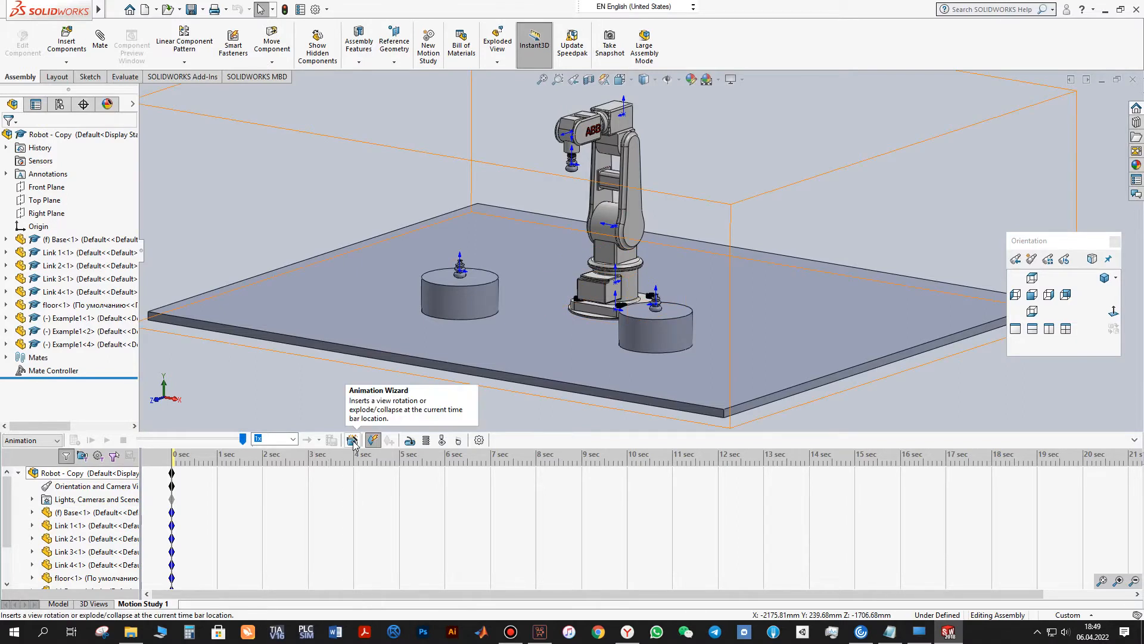
left_click(354, 441)
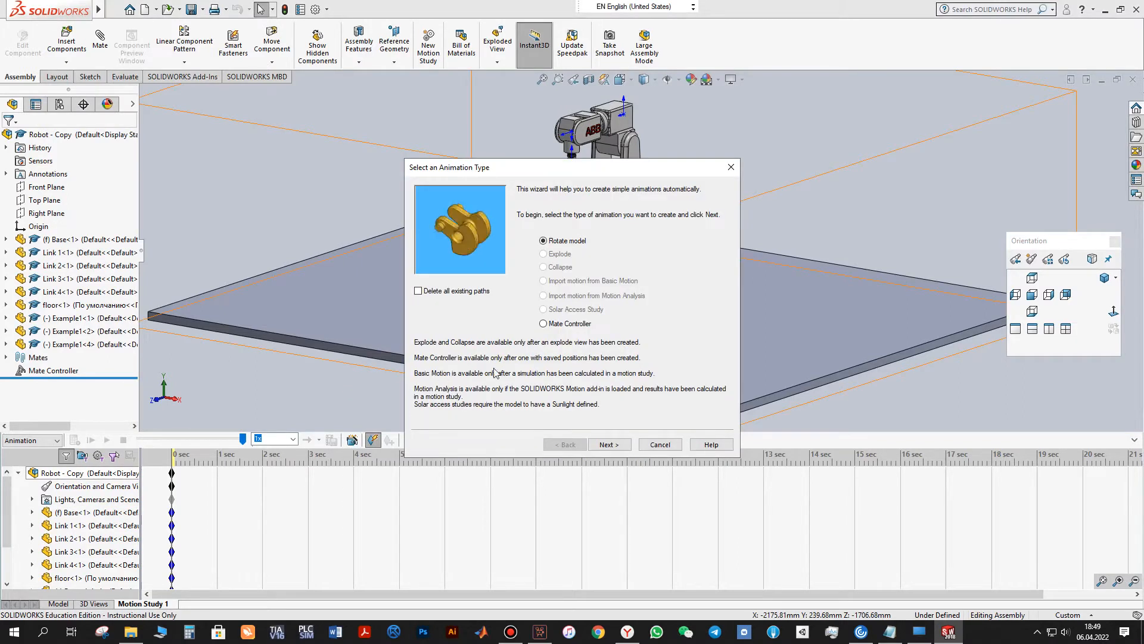
left_click(543, 323)
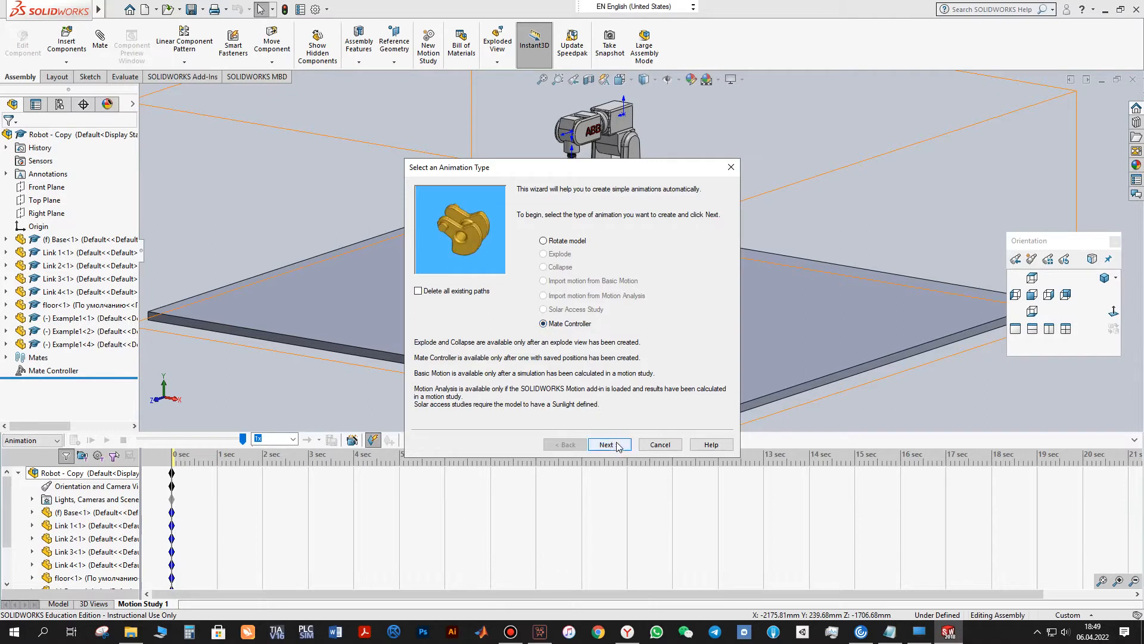
left_click(608, 445)
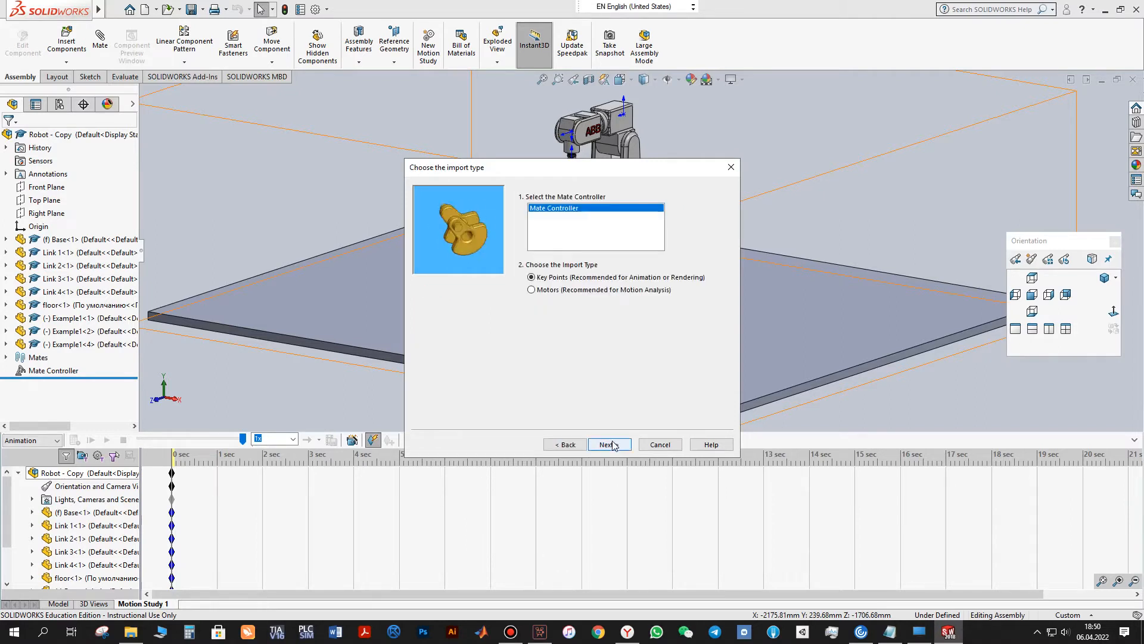
left_click(608, 444)
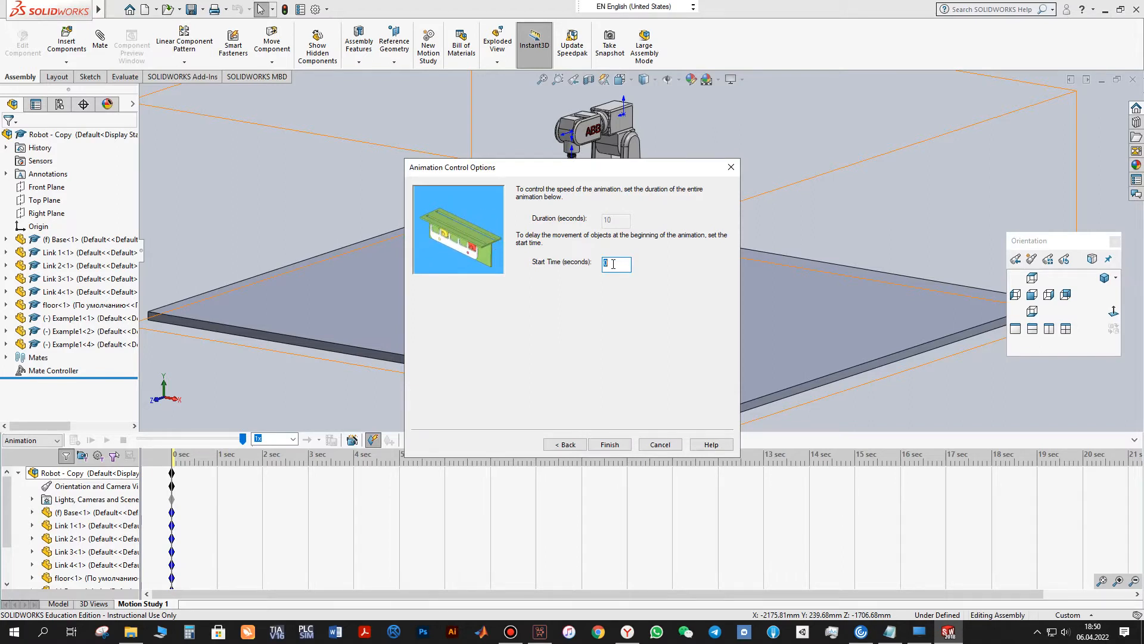
type("2")
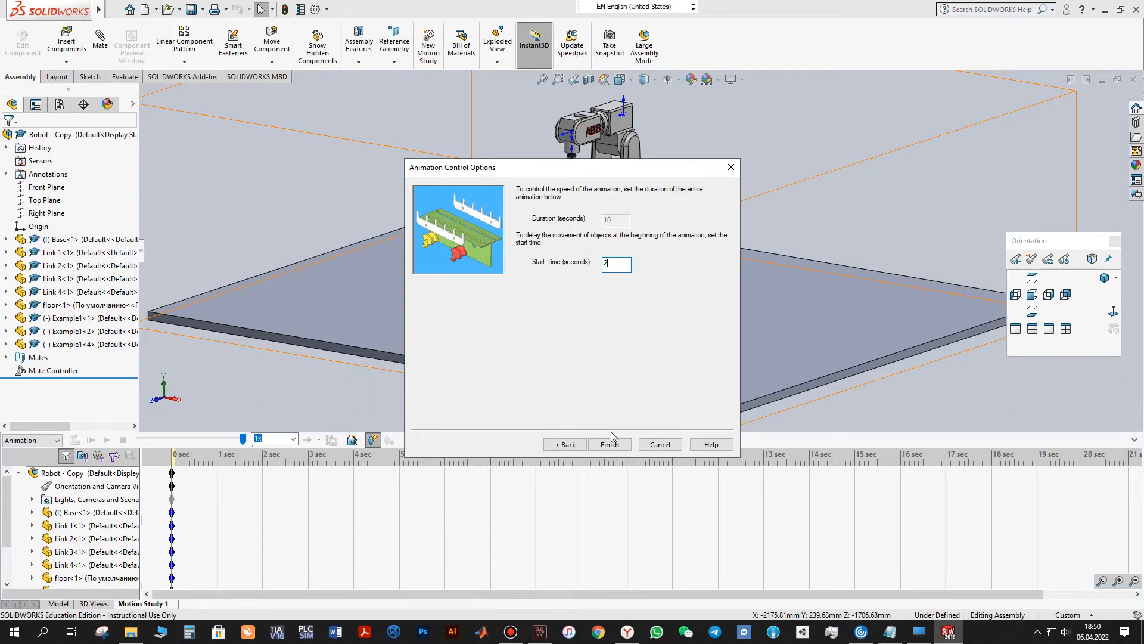
left_click(609, 444)
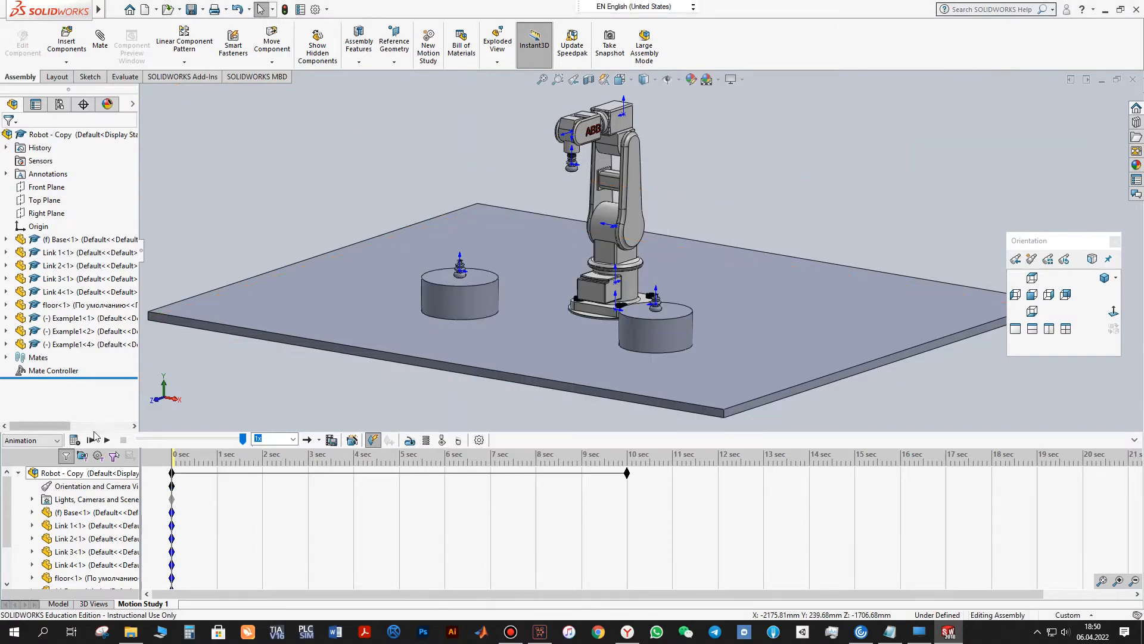
Step: Hide Example1<2> and Example1<4> in the motion study and rewind the timeline to 0
left_click(106, 439)
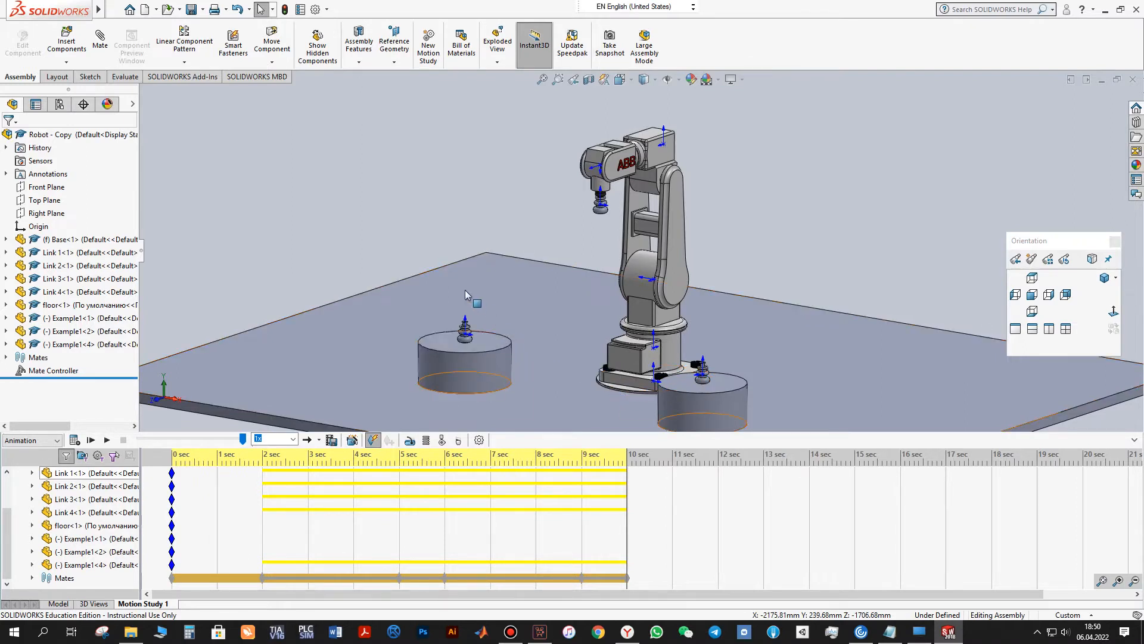
mouse_move(487, 344)
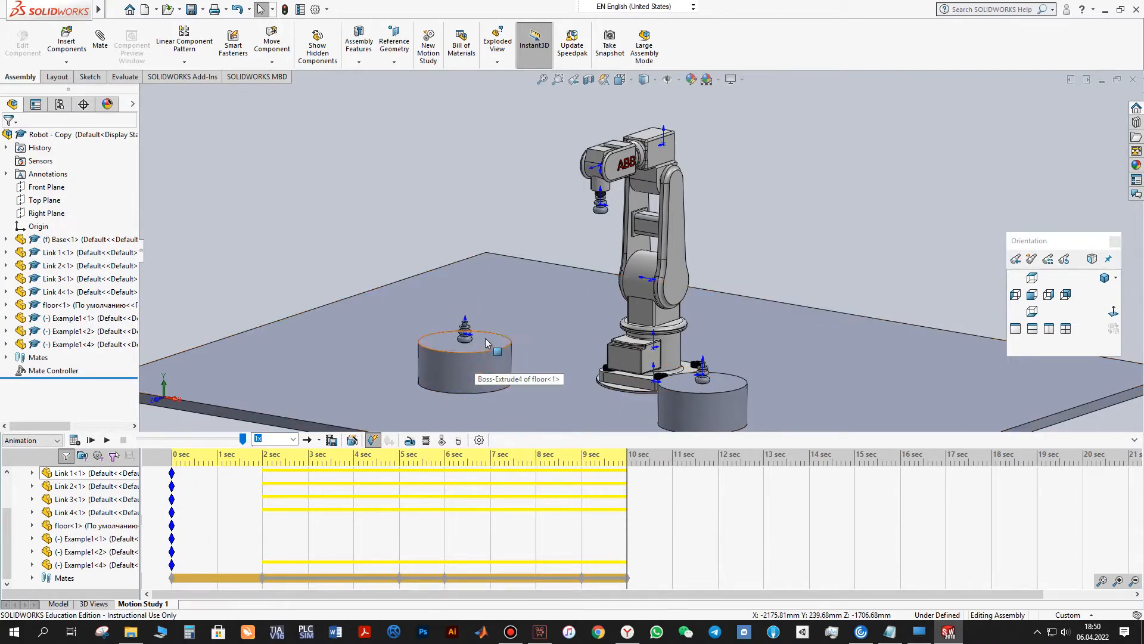
mouse_move(484, 345)
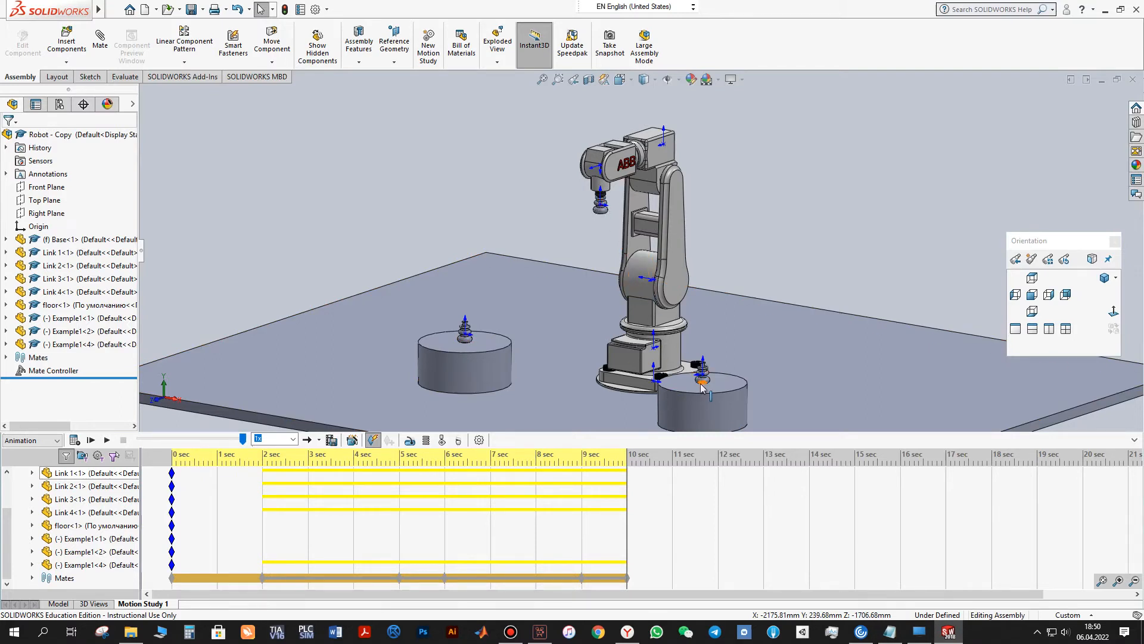
mouse_move(701, 374)
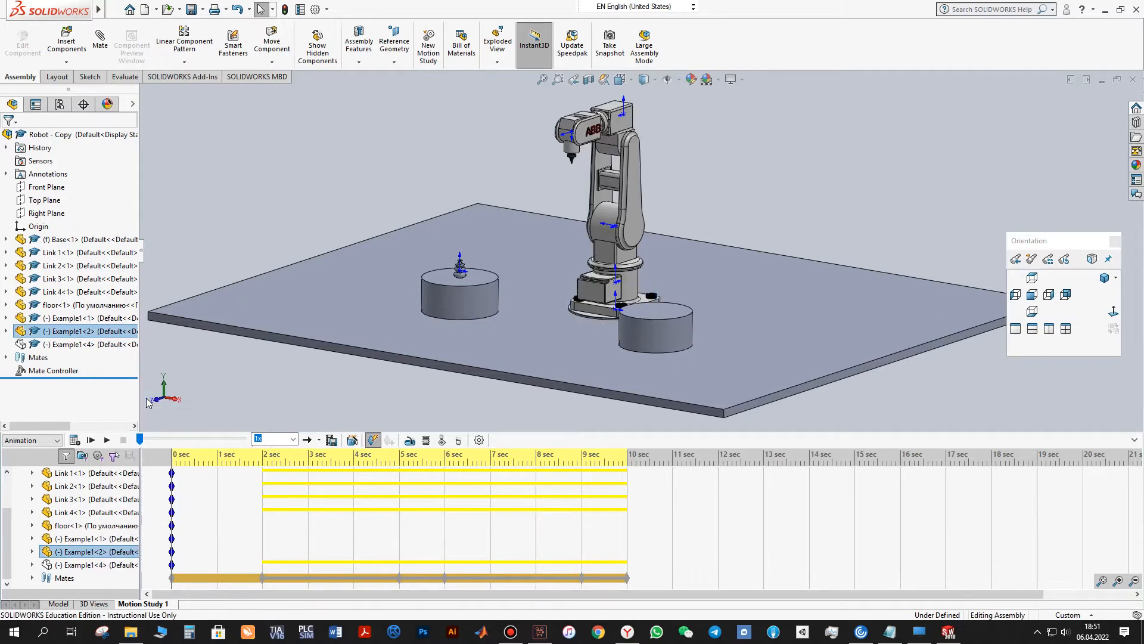
Step: Set the 5-second keys for the Example1 copies to Snap interpolation
left_click(276, 485)
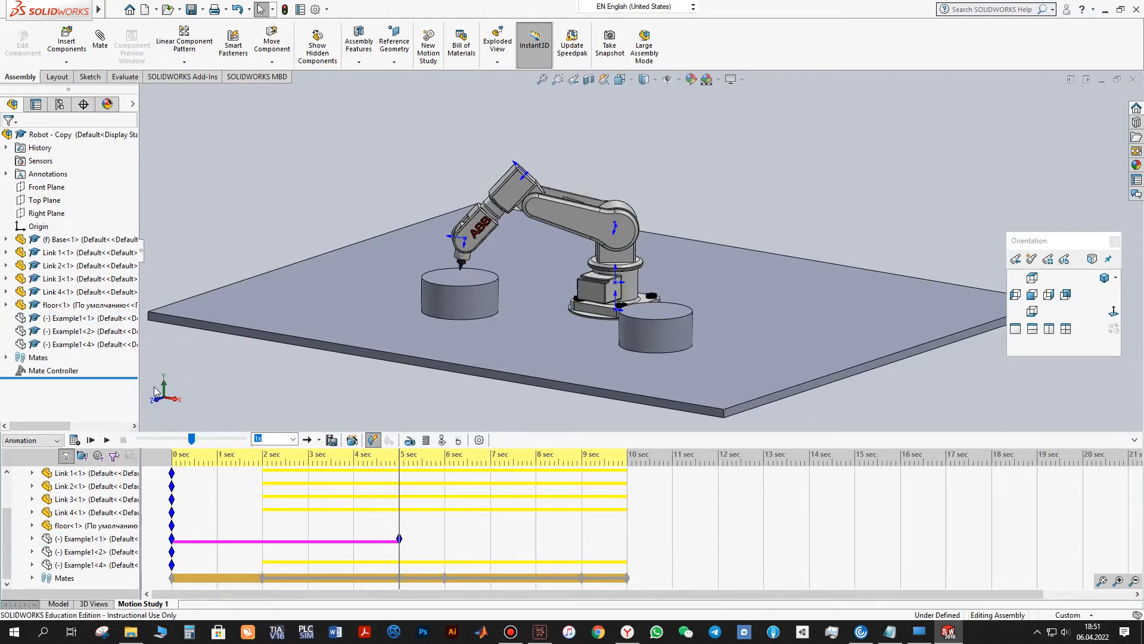
right_click(400, 539)
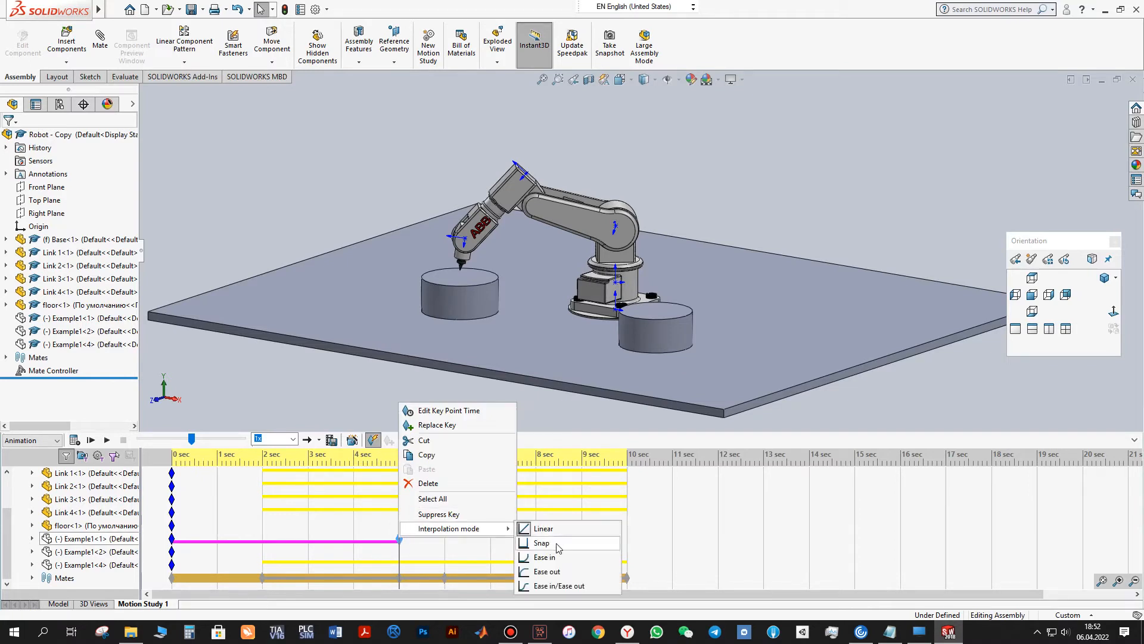
left_click(541, 543)
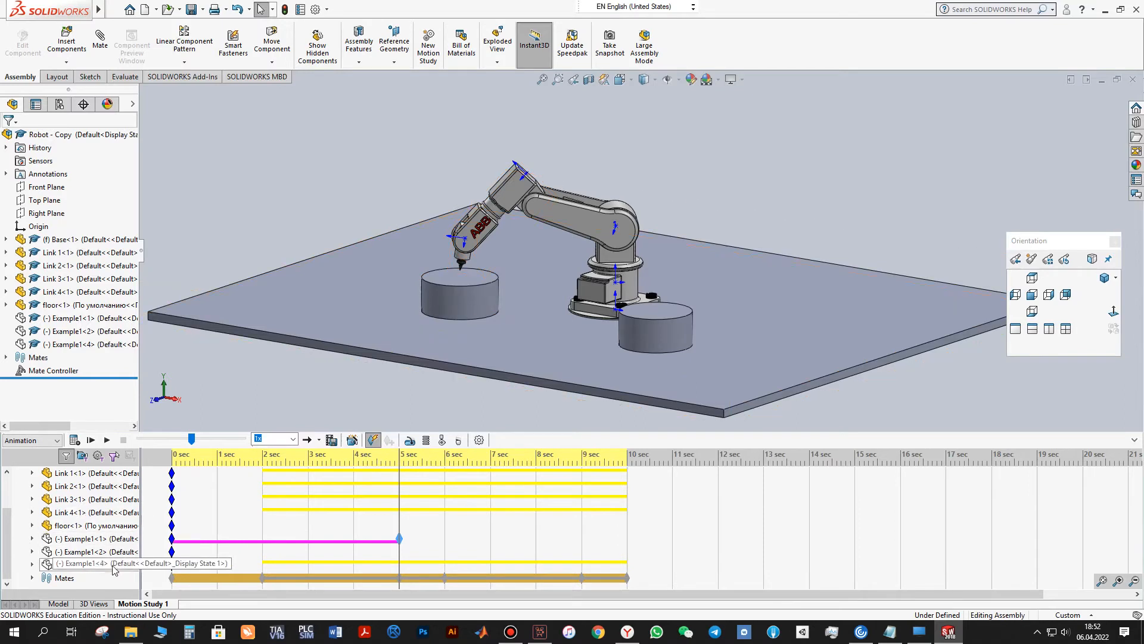
mouse_move(110, 570)
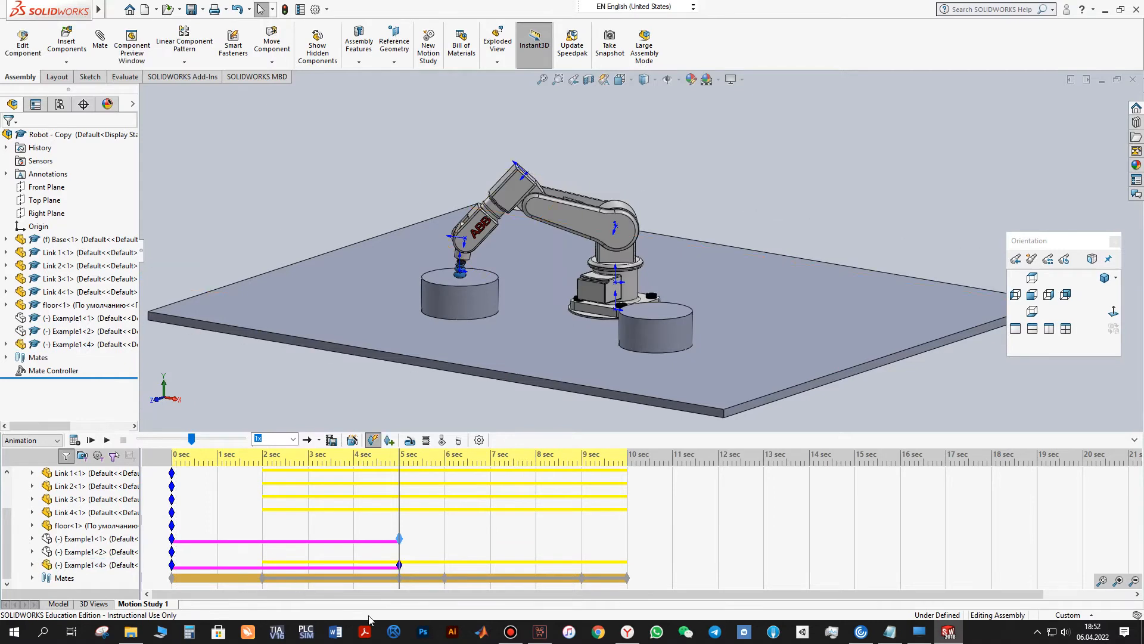
left_click(449, 303)
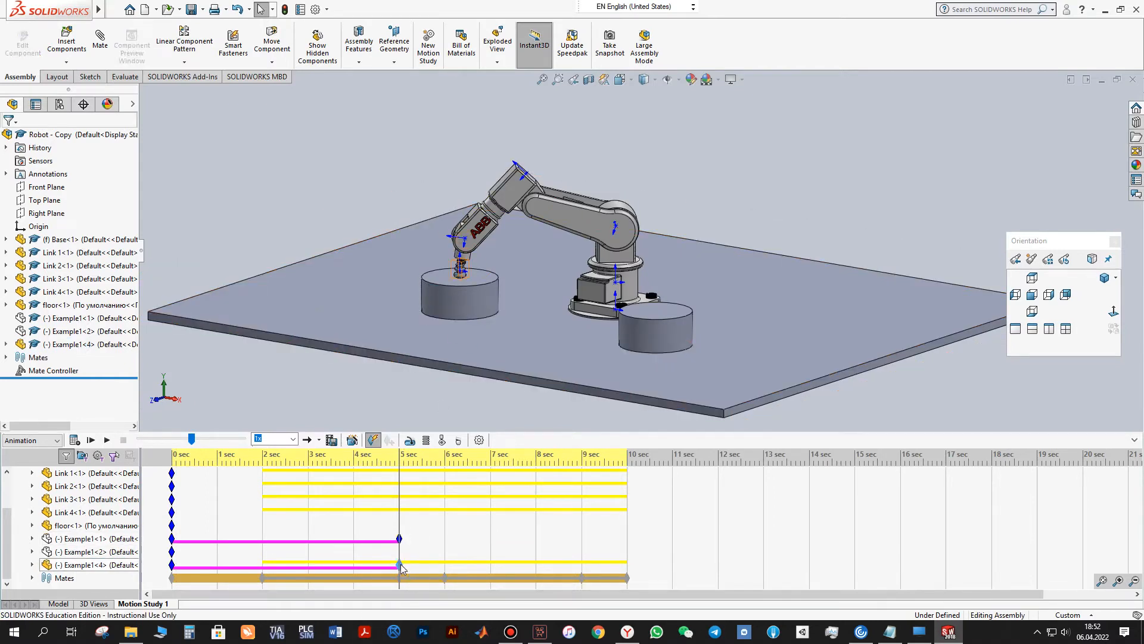
right_click(400, 565)
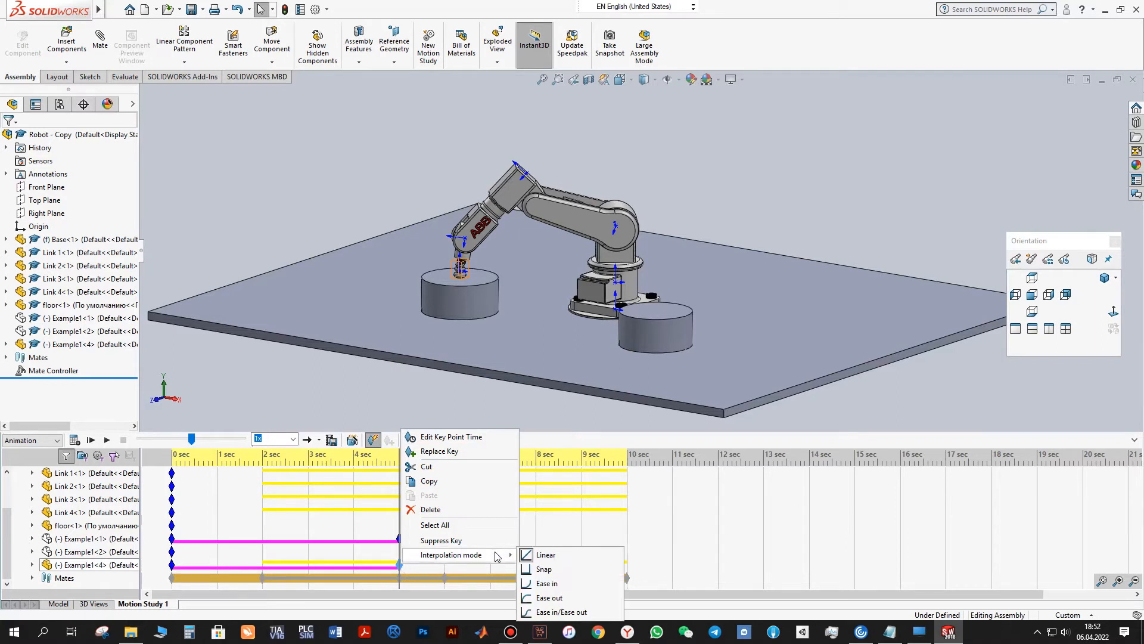
mouse_move(543, 569)
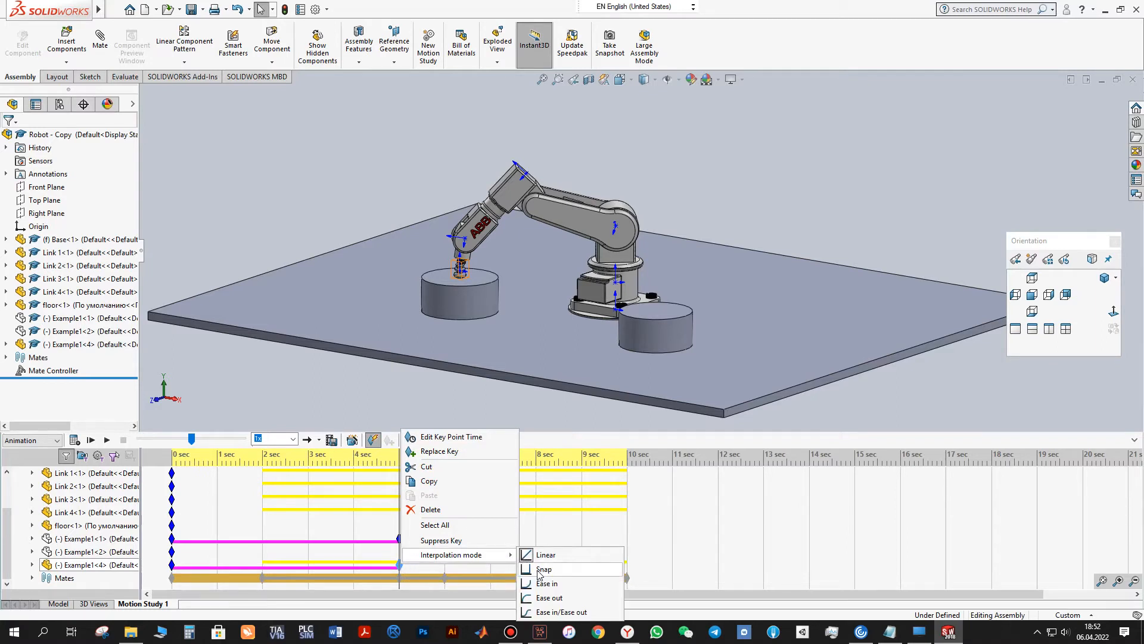
left_click(544, 569)
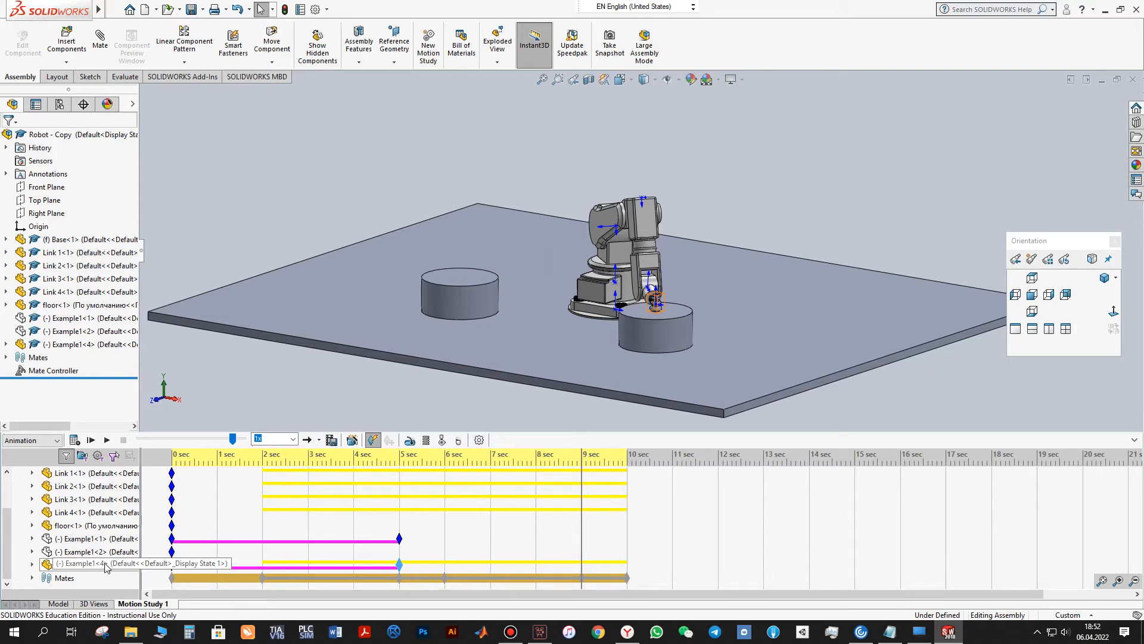
Step: Add 9-second keys for Example1<4> and Example1<2> and set their interpolation
right_click(92, 564)
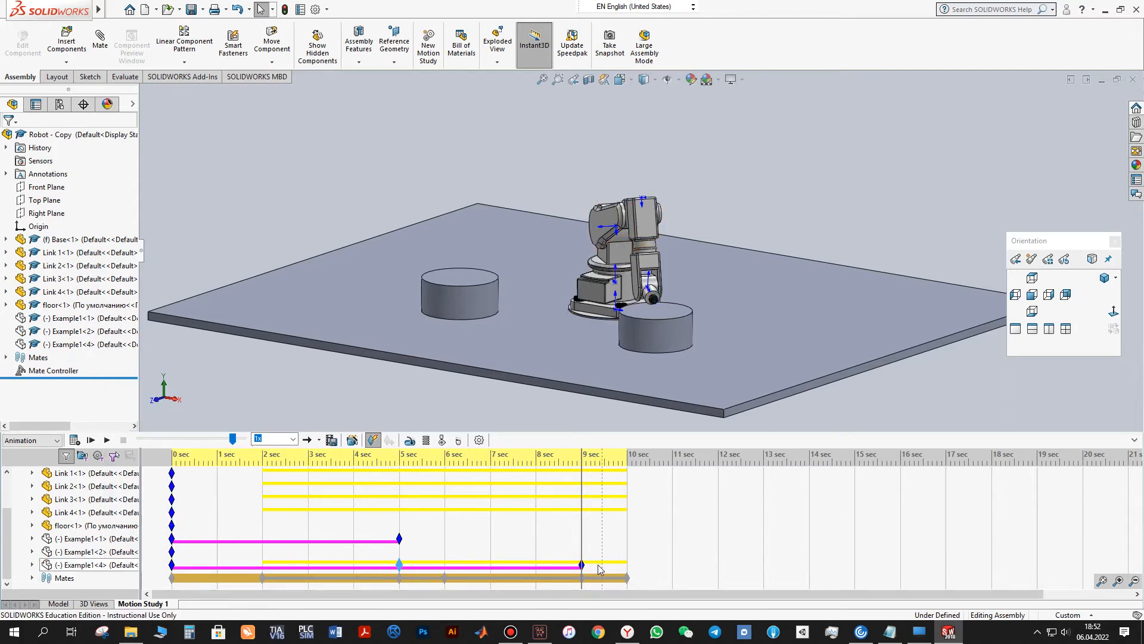
right_click(582, 564)
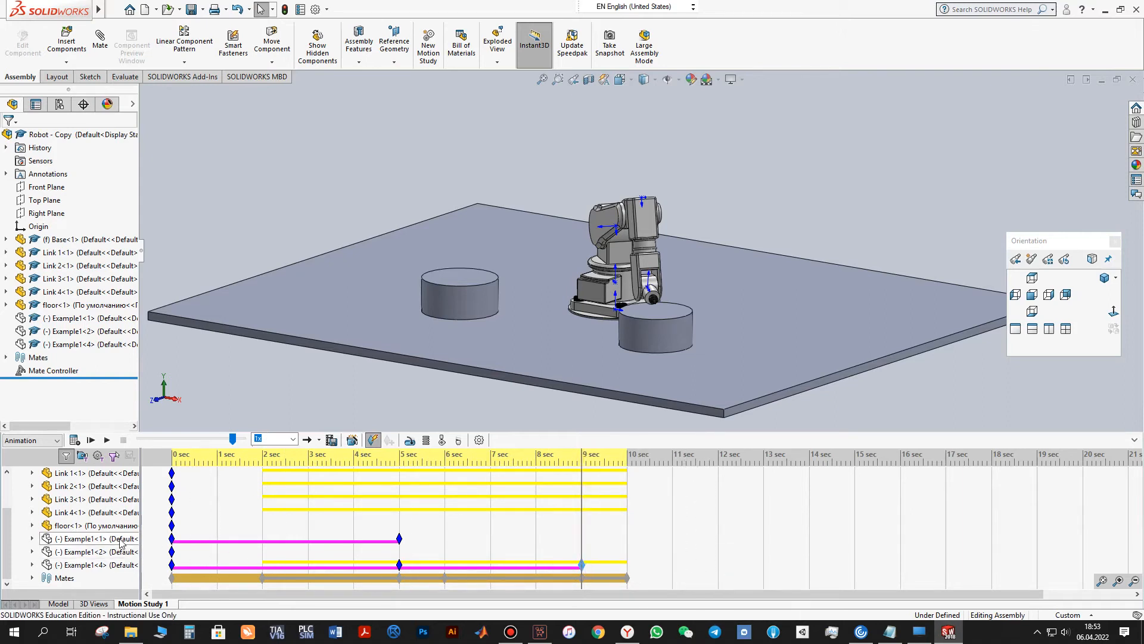
mouse_move(94, 549)
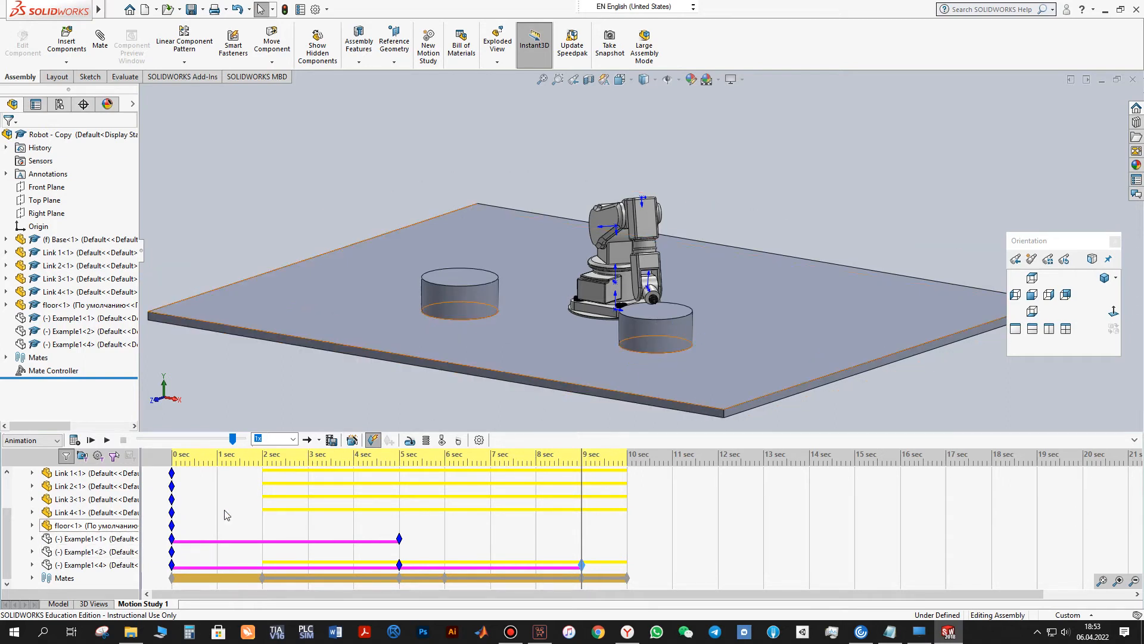
right_click(84, 550)
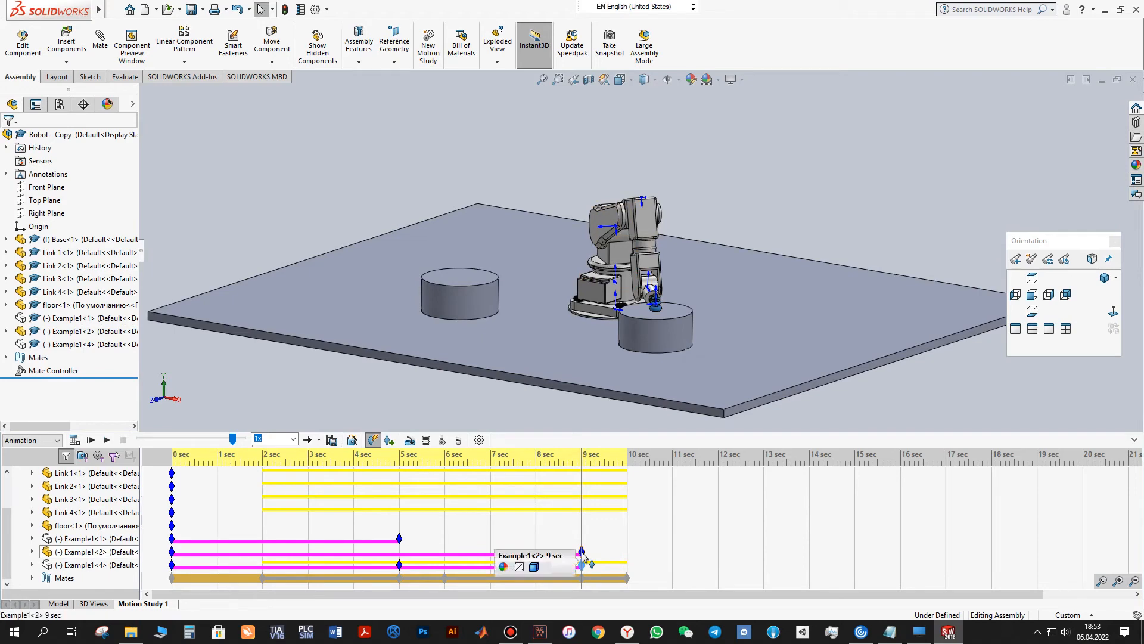
right_click(579, 565)
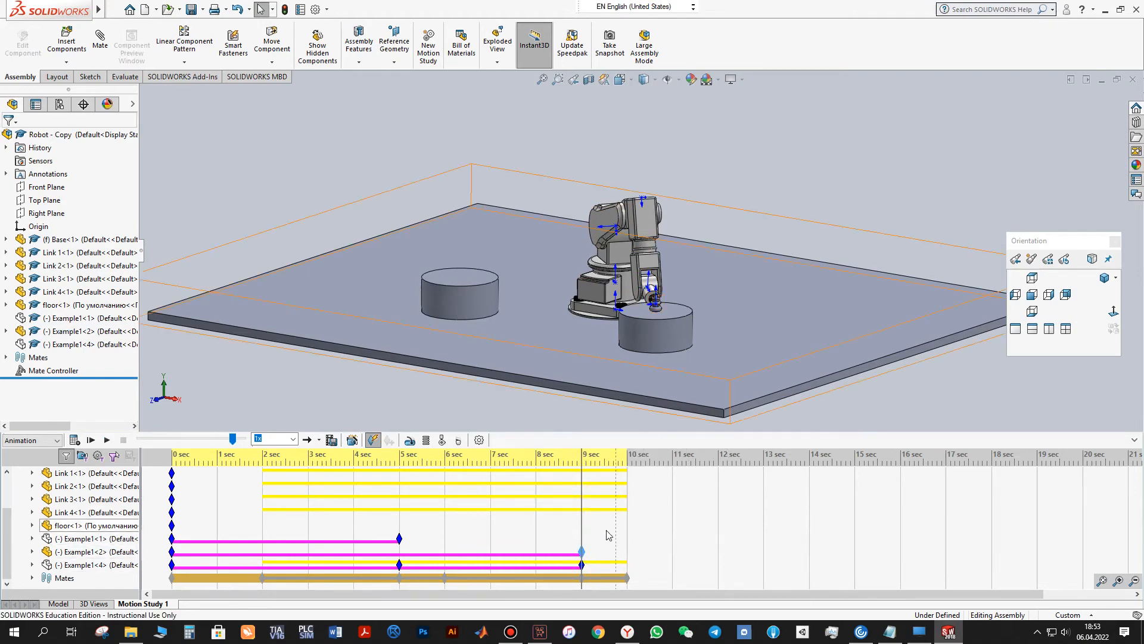
left_click(91, 440)
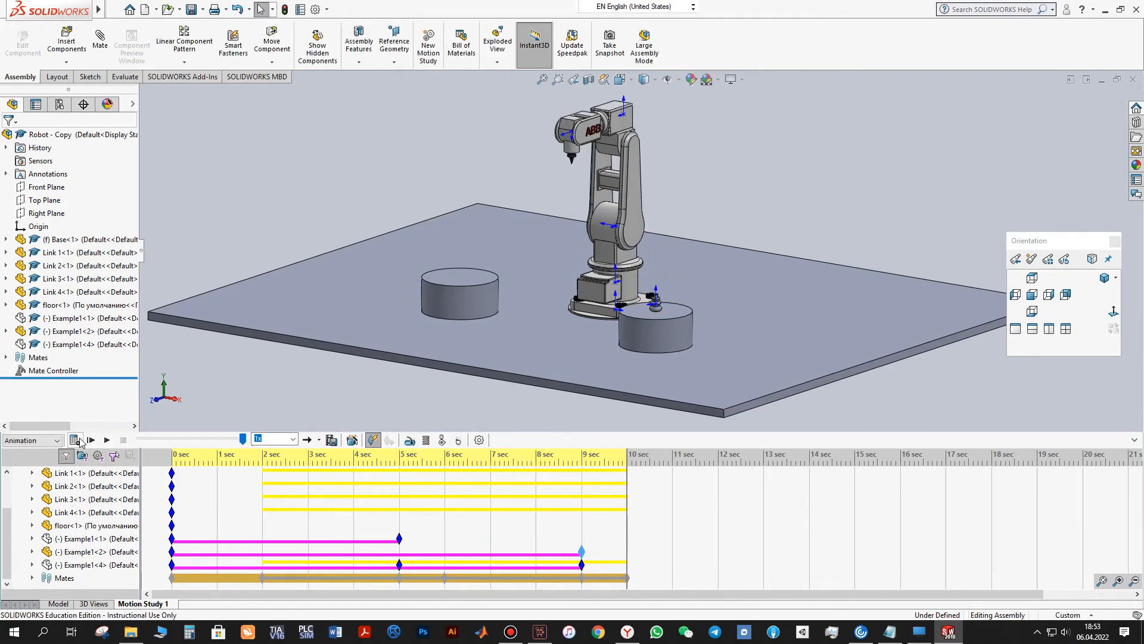
Step: Play the motion study from the start using Play from Start
left_click(90, 439)
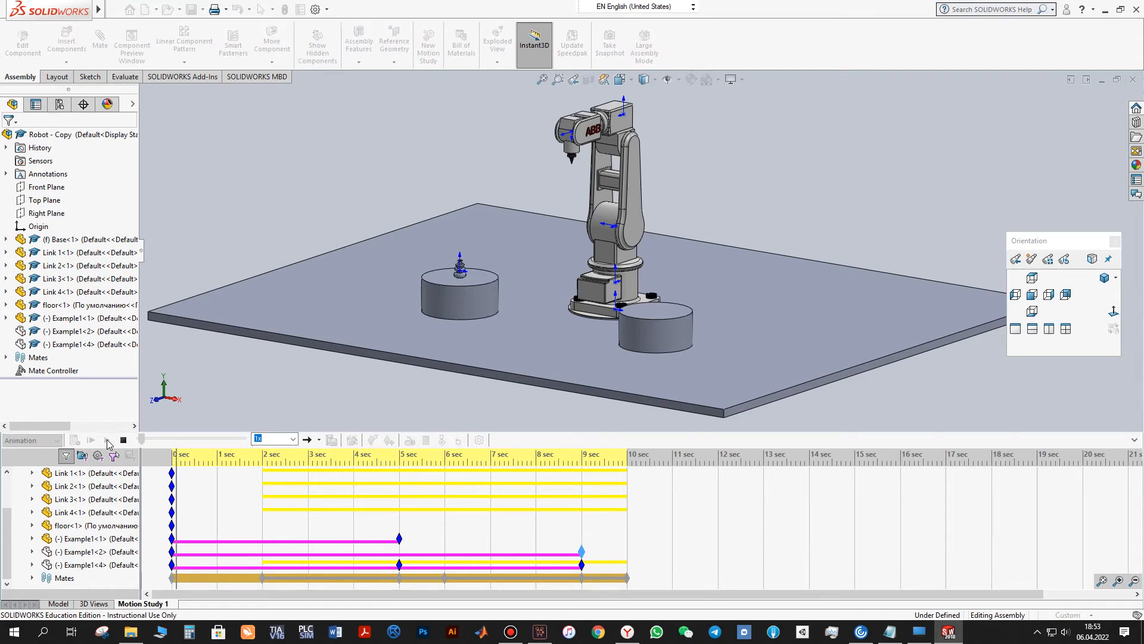
left_click(91, 439)
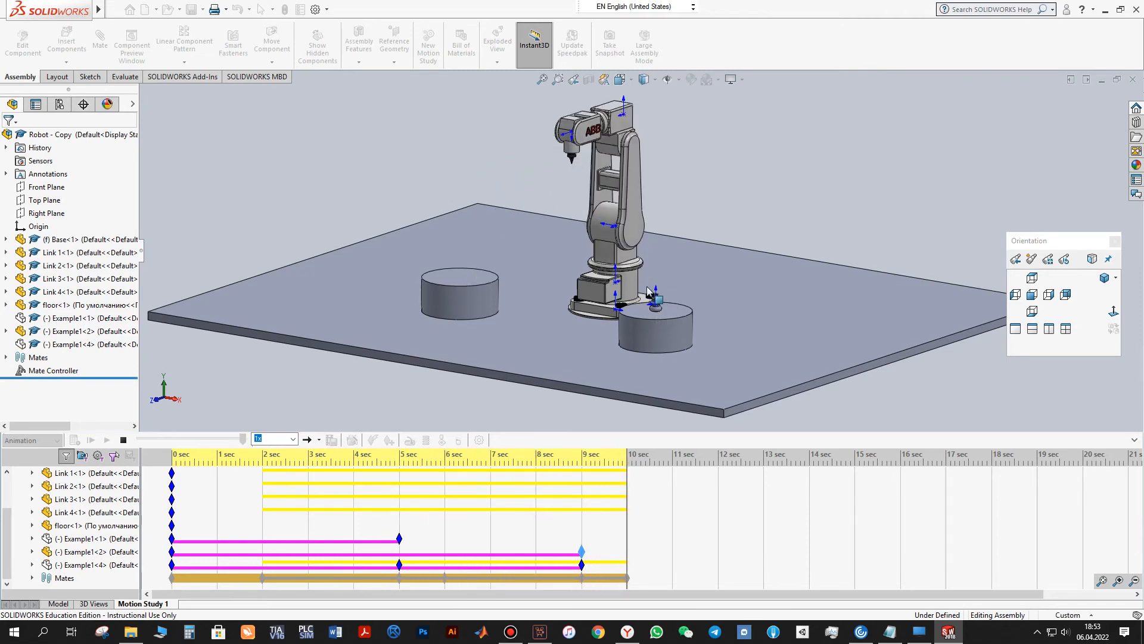
mouse_move(593, 364)
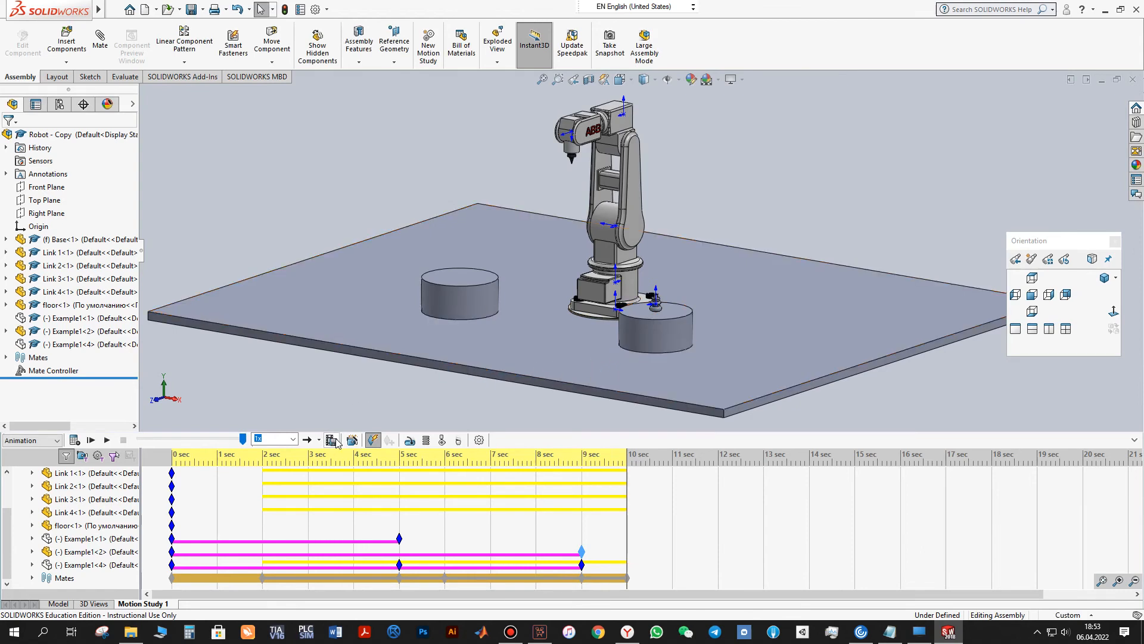
mouse_move(333, 441)
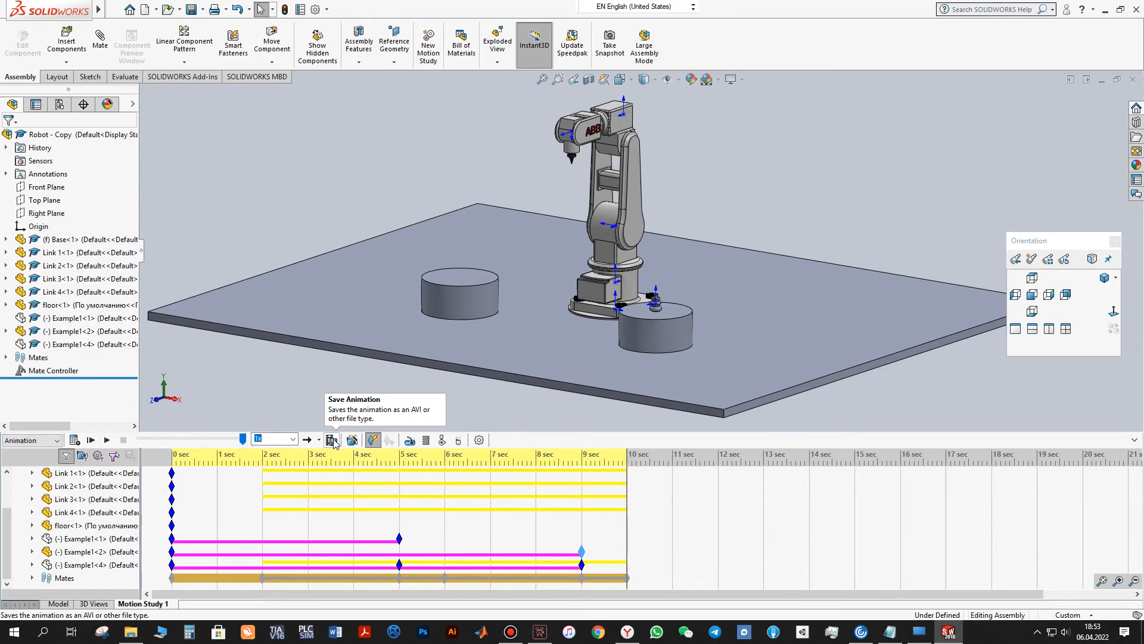
Step: Save the animation as a Microsoft AVI file named 'Robot - Copy2'
left_click(332, 441)
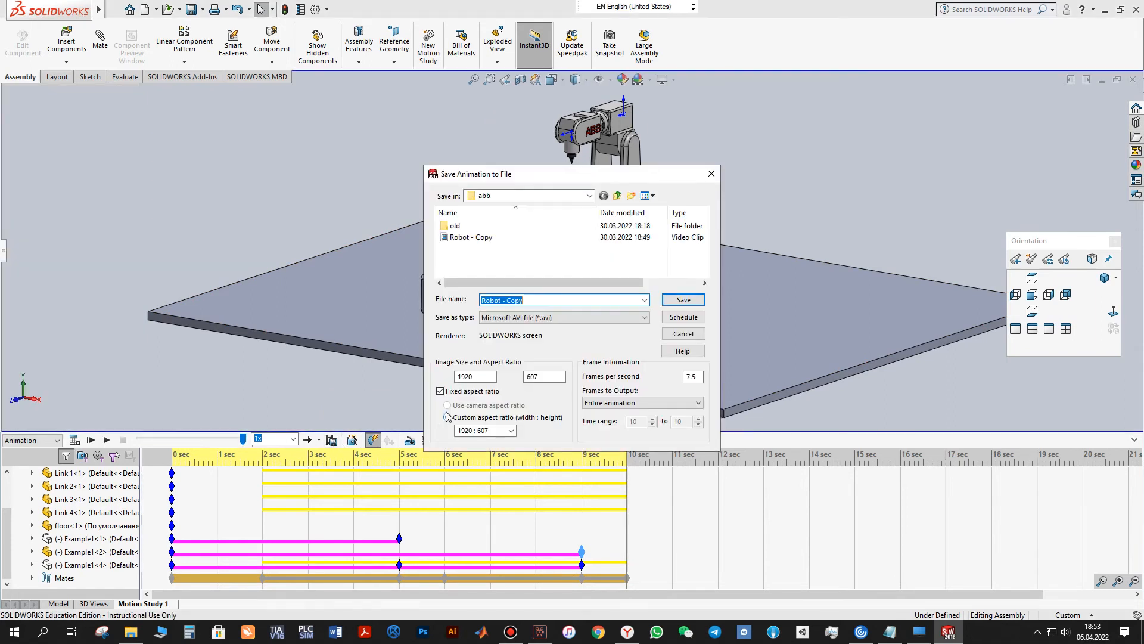
left_click(447, 417)
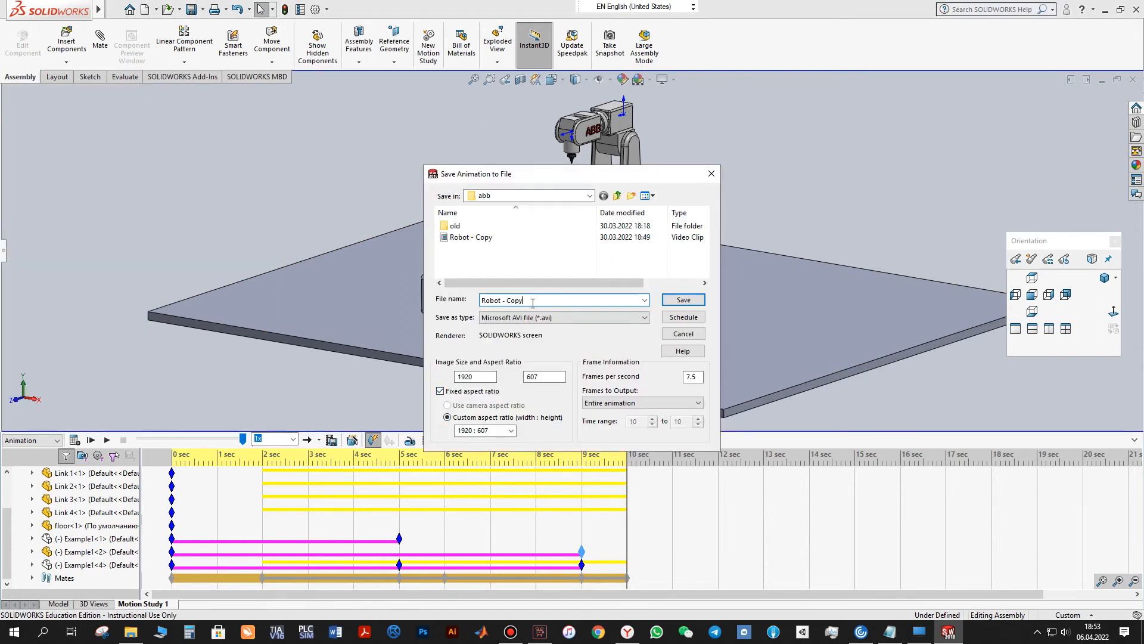
type("2")
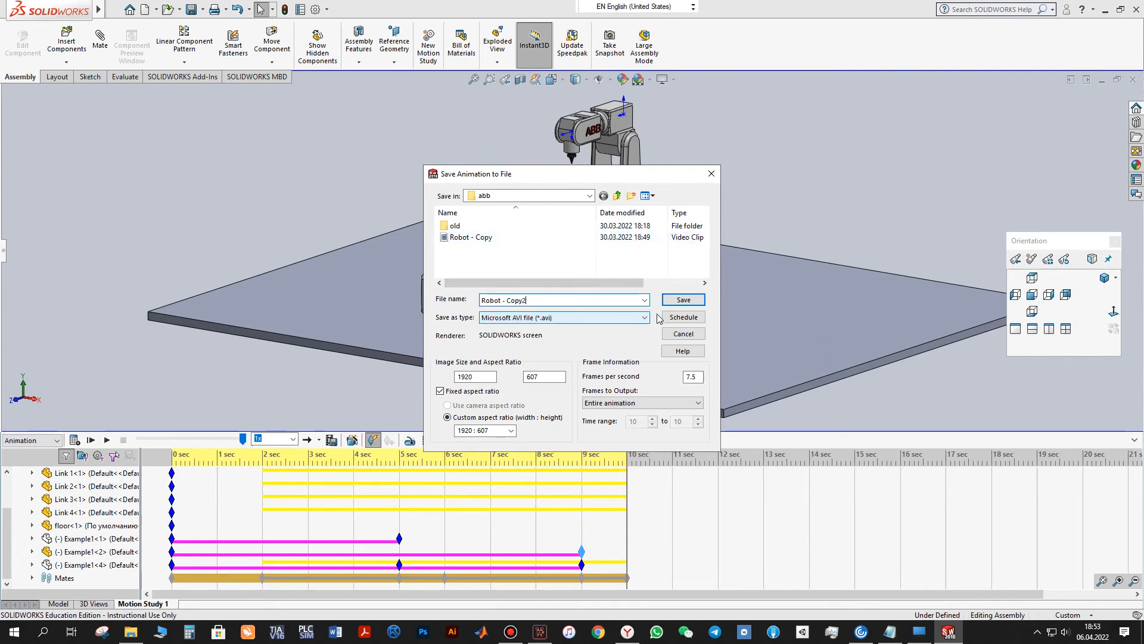
mouse_move(682, 299)
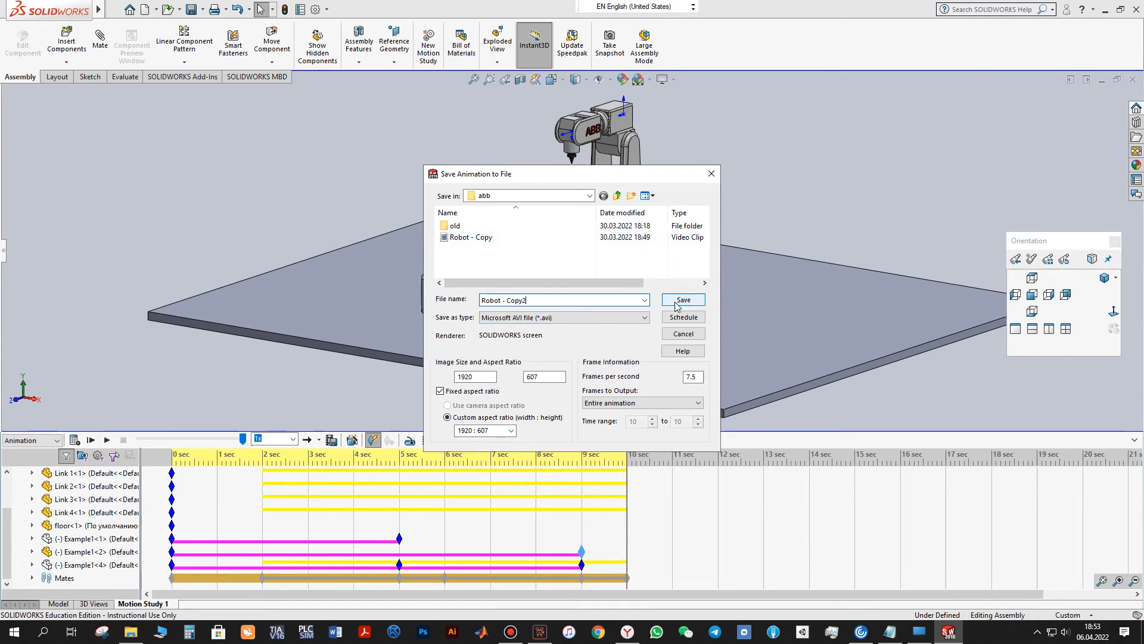
left_click(680, 299)
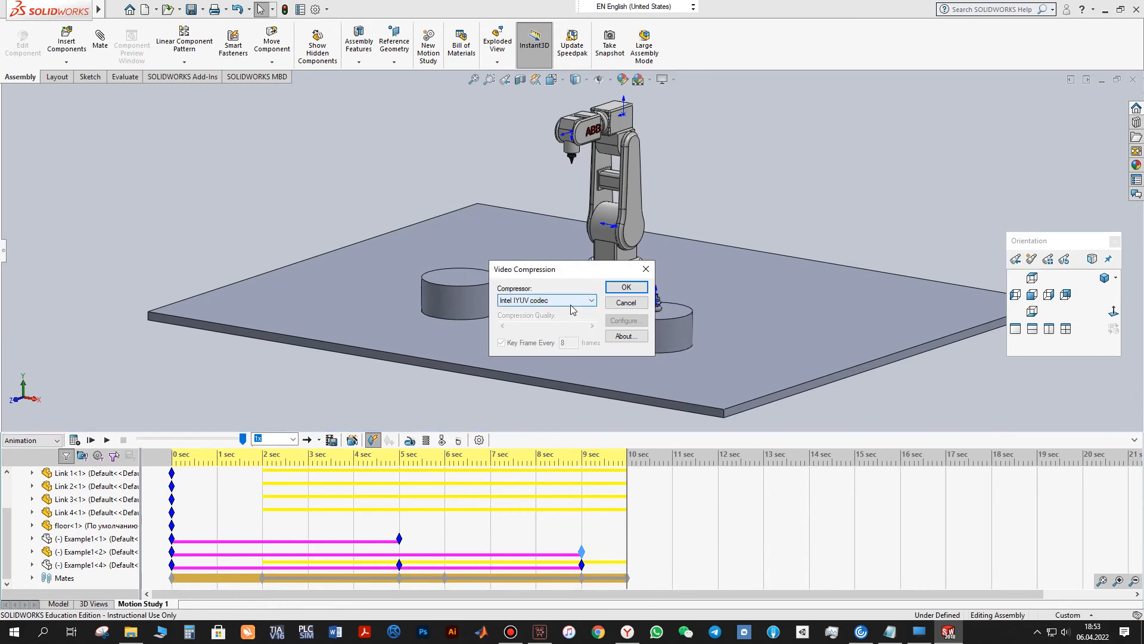
Step: Choose Microsoft Video 1 compression and keep it despite the compressor warning
left_click(592, 299)
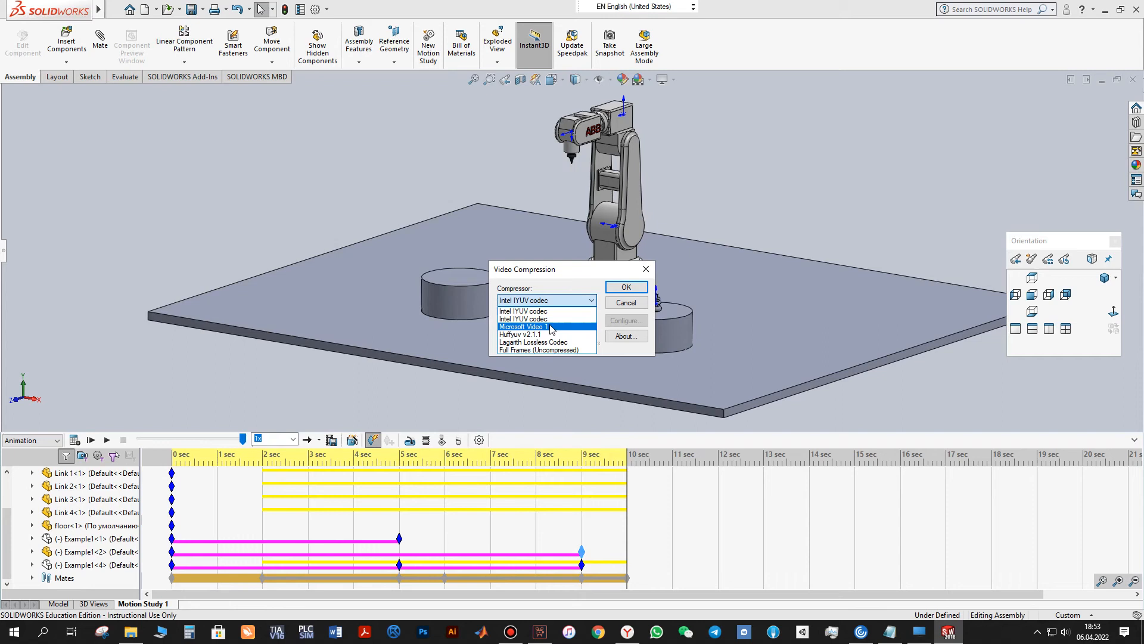
left_click(521, 327)
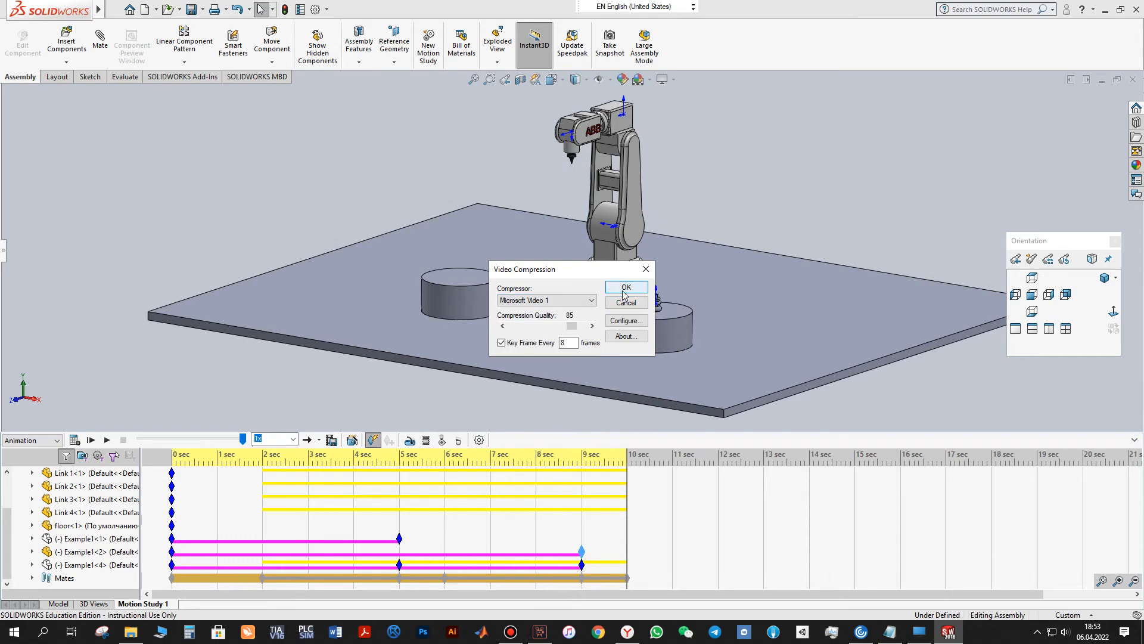
left_click(625, 286)
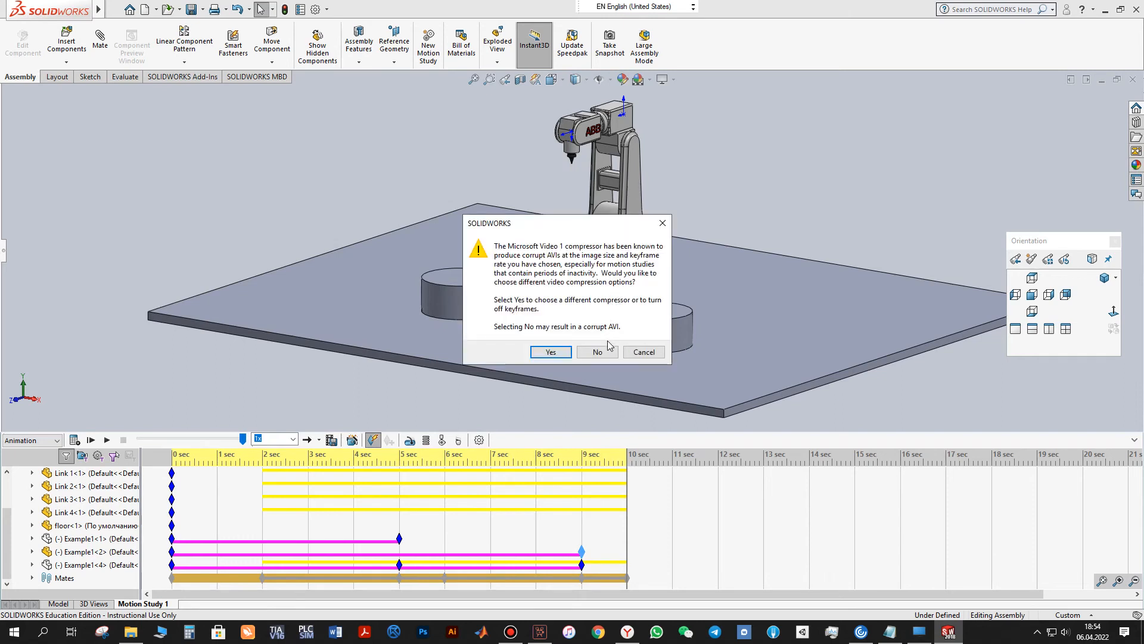
left_click(596, 352)
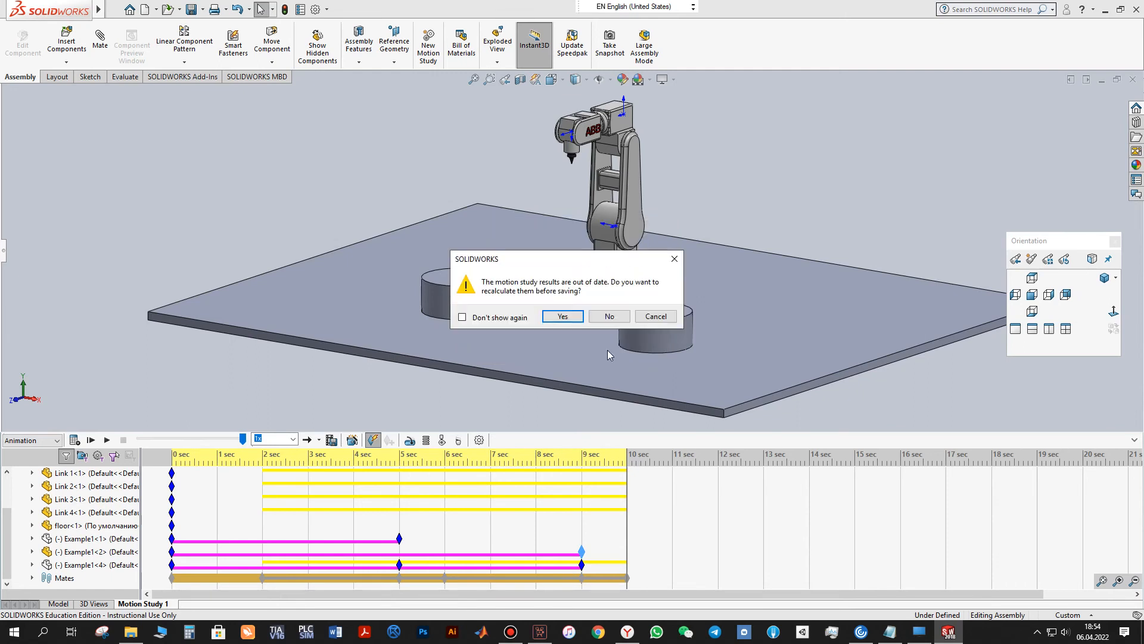
mouse_move(578, 335)
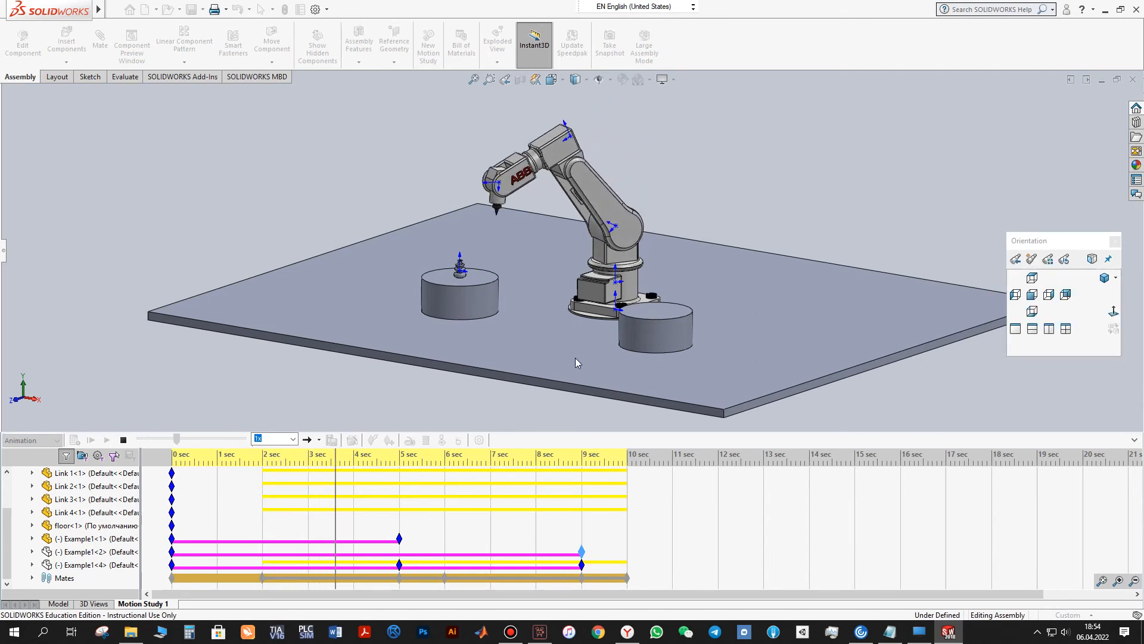
Step: Let the robot motion study finish recording the 2.71 MB AVI into the abb folder
left_click(90, 442)
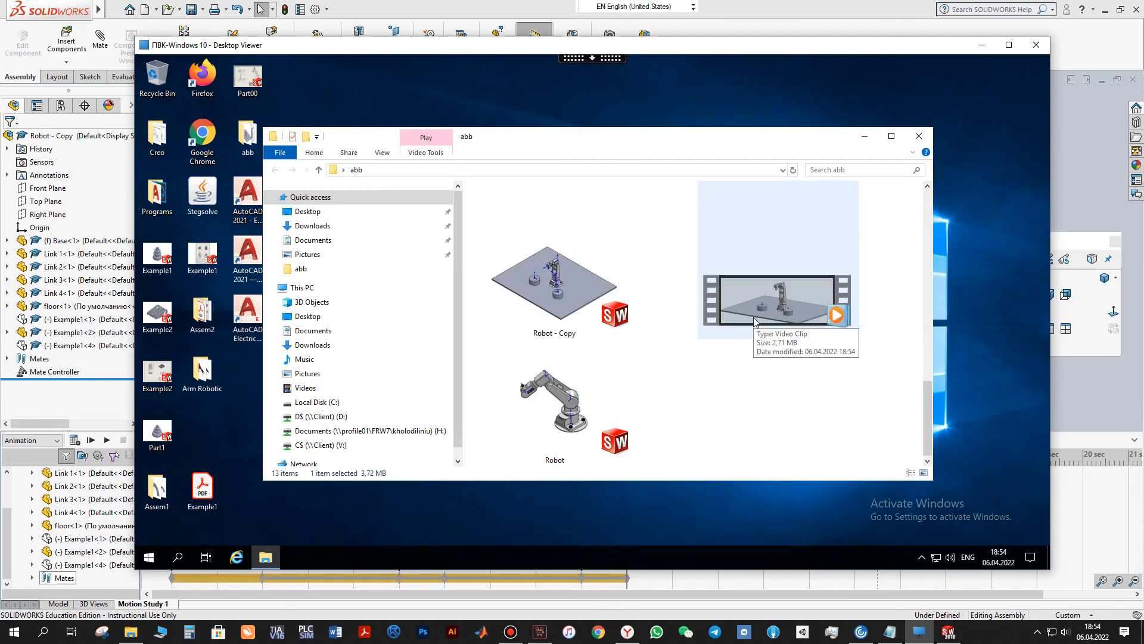
mouse_move(758, 316)
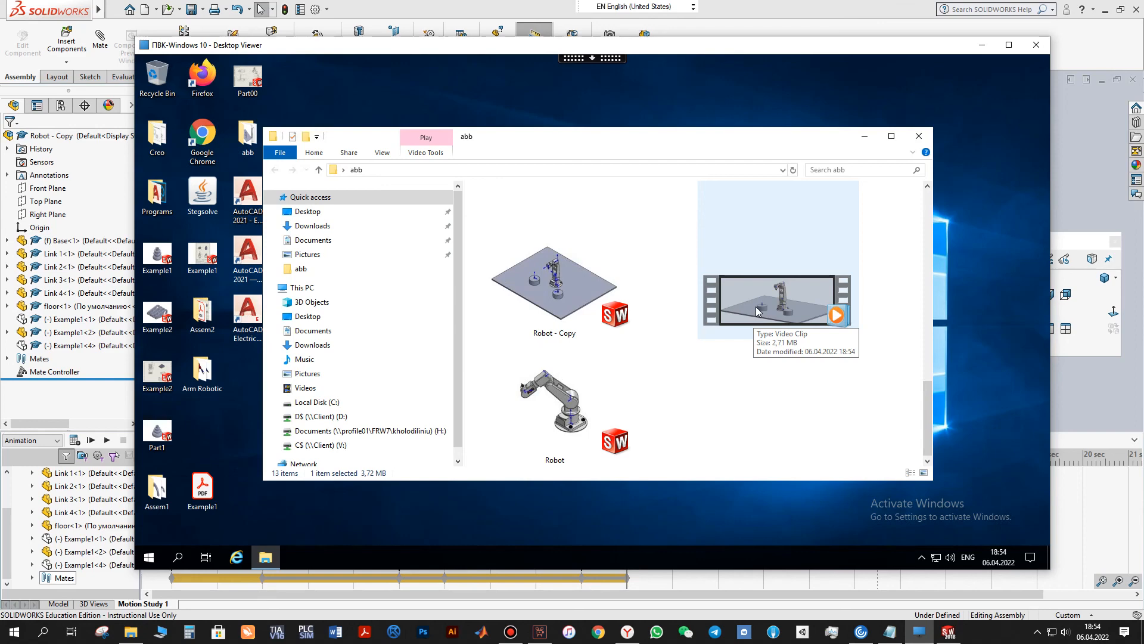
Step: Play the Robot - Copy2 video clip from the abb folder in Windows Media Player
double_click(777, 306)
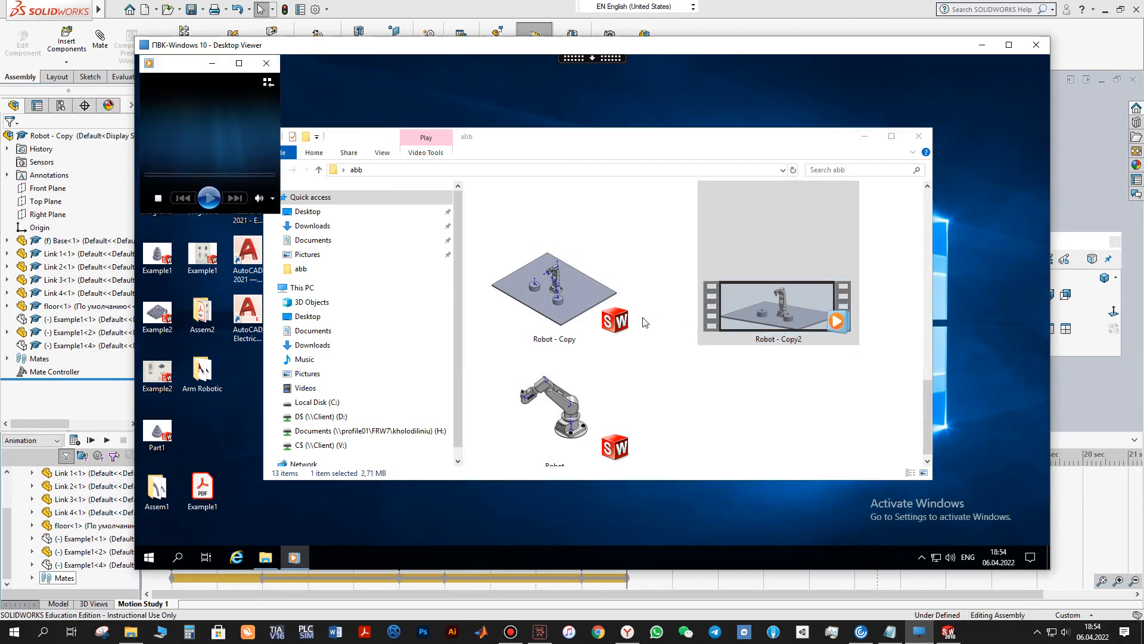